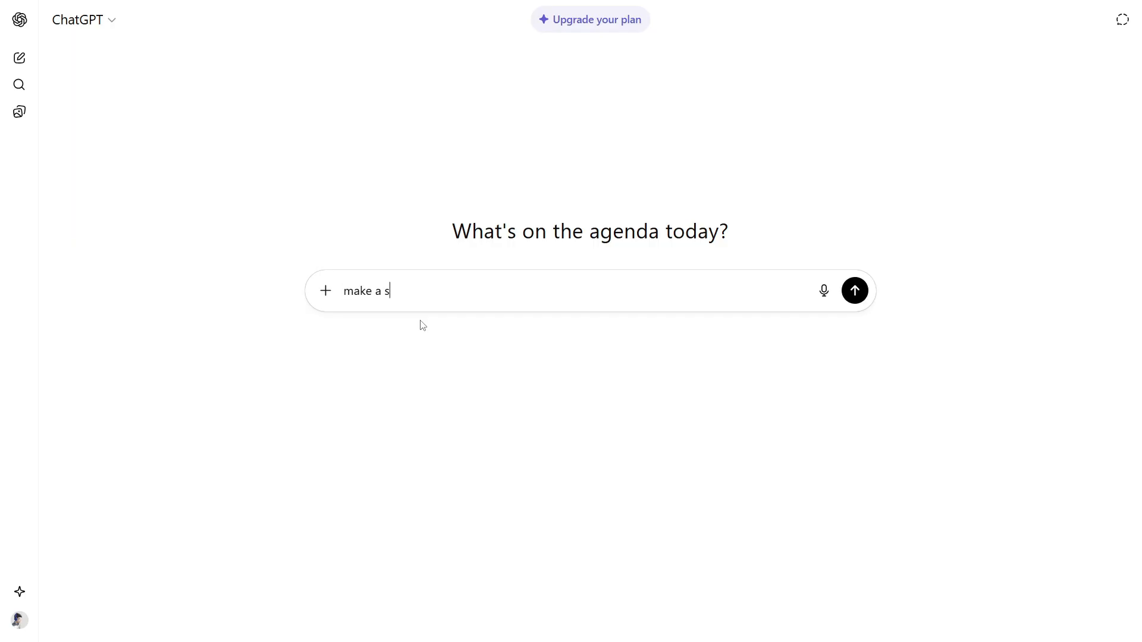
# Request a carefully prepared single-file Dino Runner like Chrome's dino game but different and interesting, and send it
pyautogui.write('game in a single file:')
pyautogui.write('game should be very aesthetic. game')
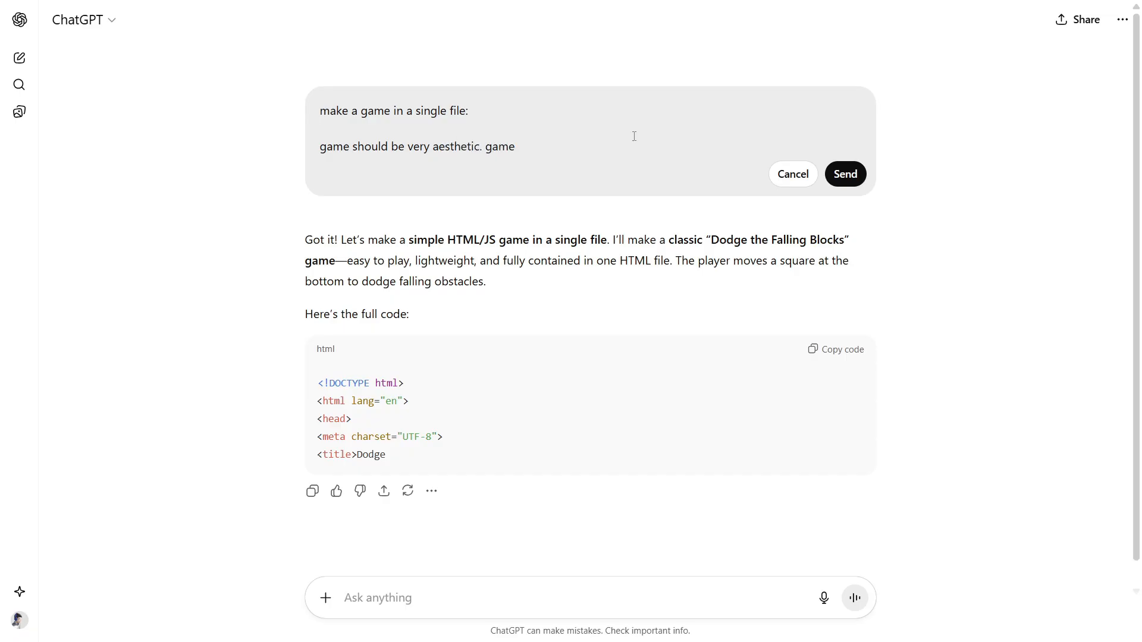
pyautogui.write('name is dino runner. prepare very')
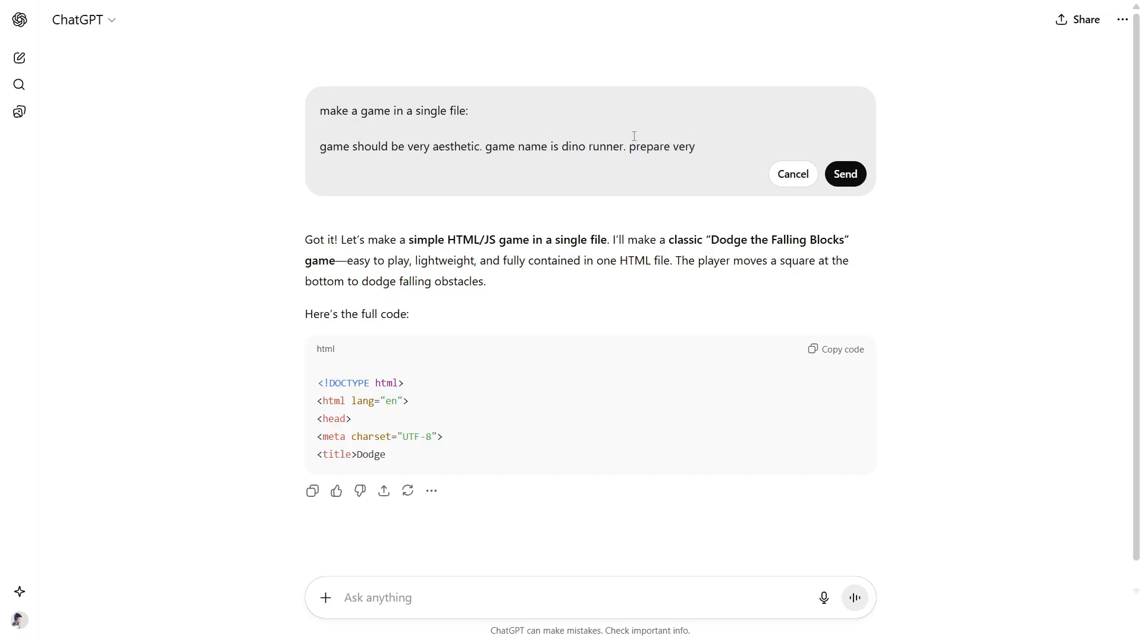
pyautogui.write('carefully , i dont want any mis')
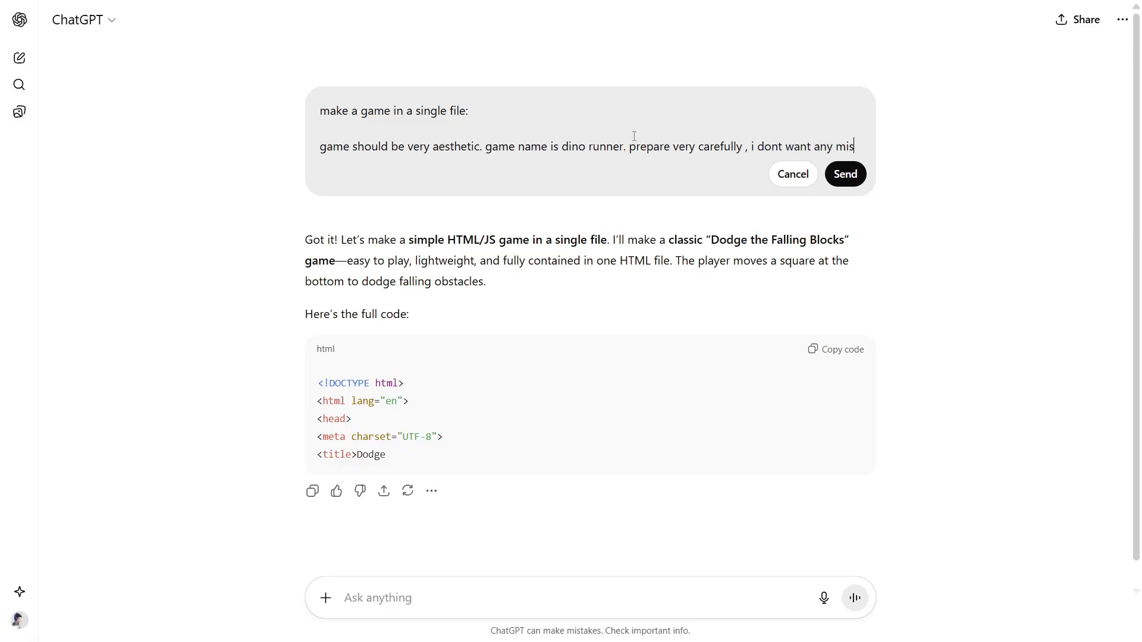
pyautogui.write('take. Make dino runner a')
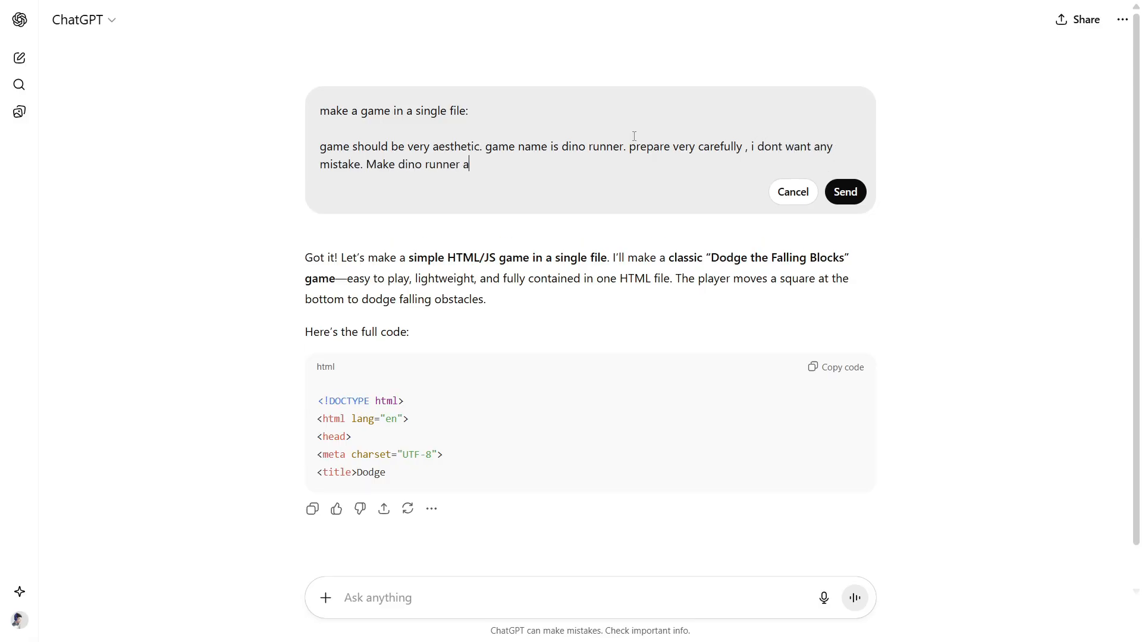
pyautogui.write('game like in google chrome')
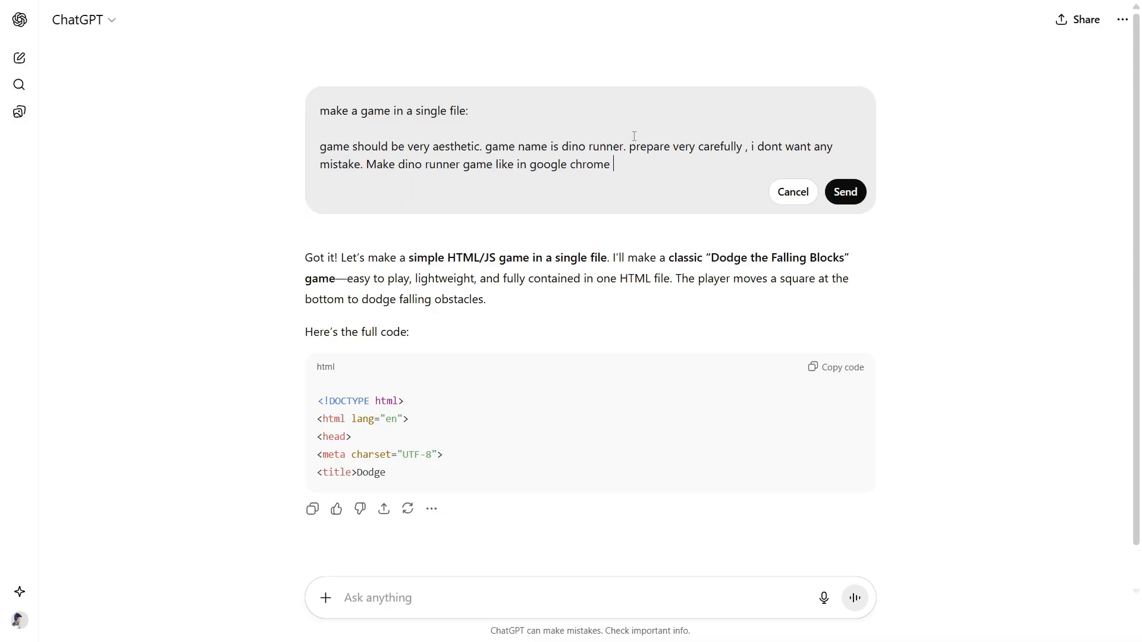
pyautogui.write('but a bit different and')
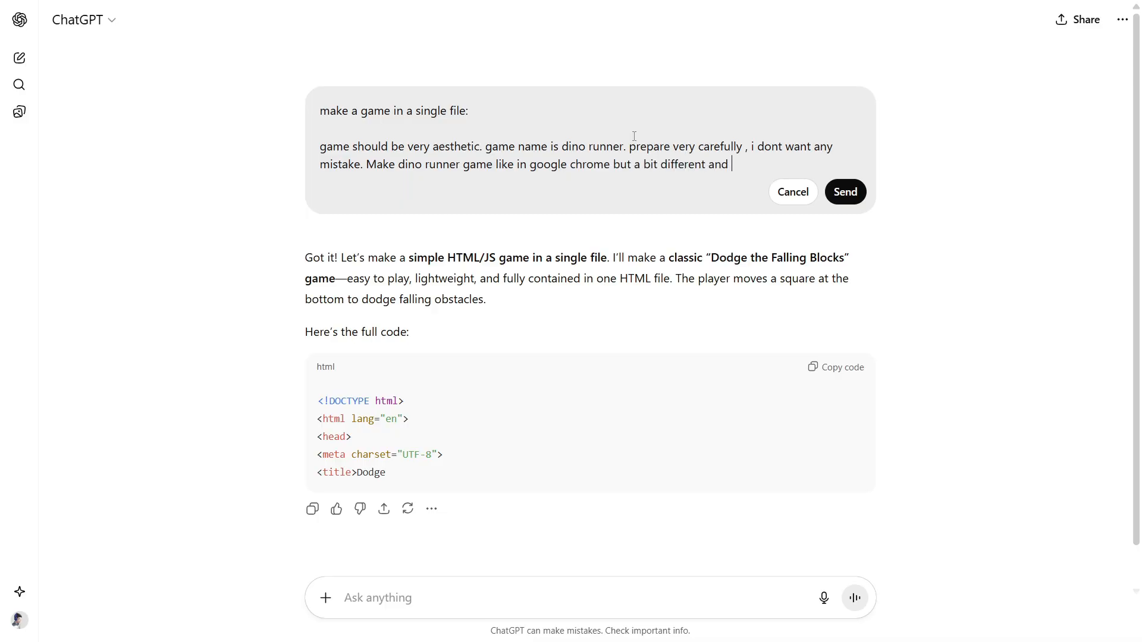
pyautogui.write('interesting.')
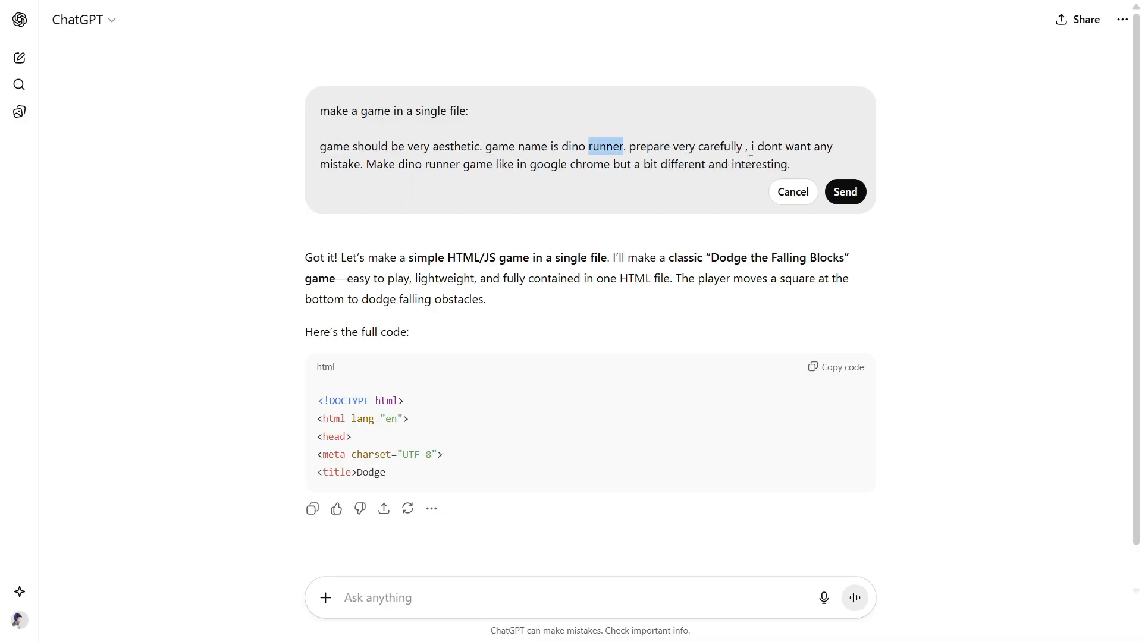
pyautogui.click(844, 192)
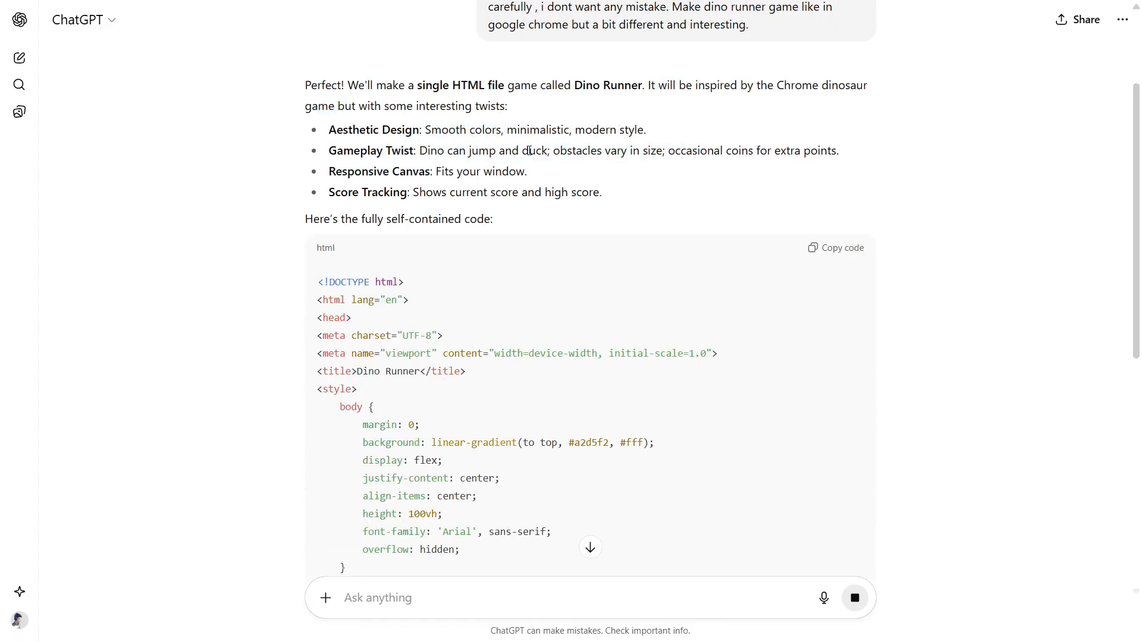
# Copy ChatGPT's generated self-contained Dino Runner HTML code to the clipboard
pyautogui.scroll(-3)
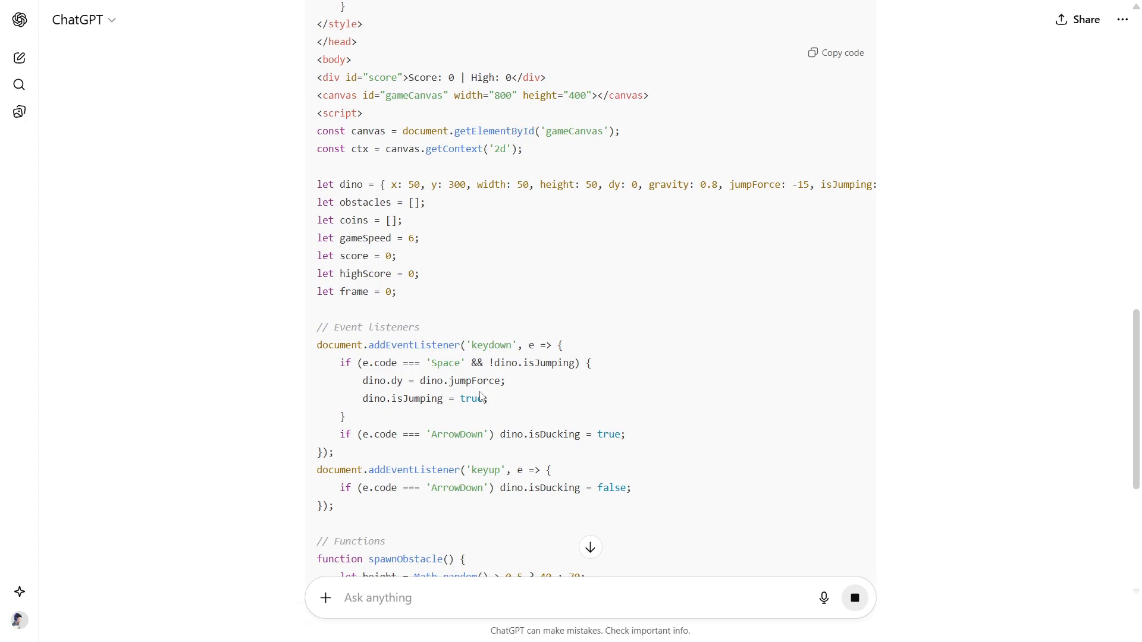
pyautogui.scroll(-3)
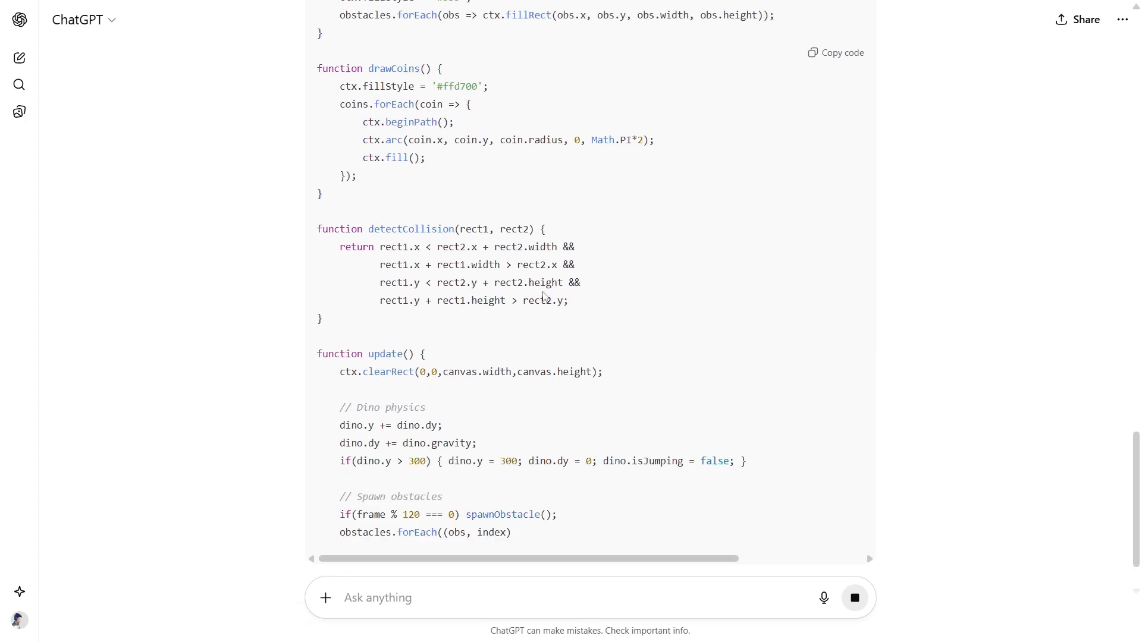
pyautogui.scroll(-3)
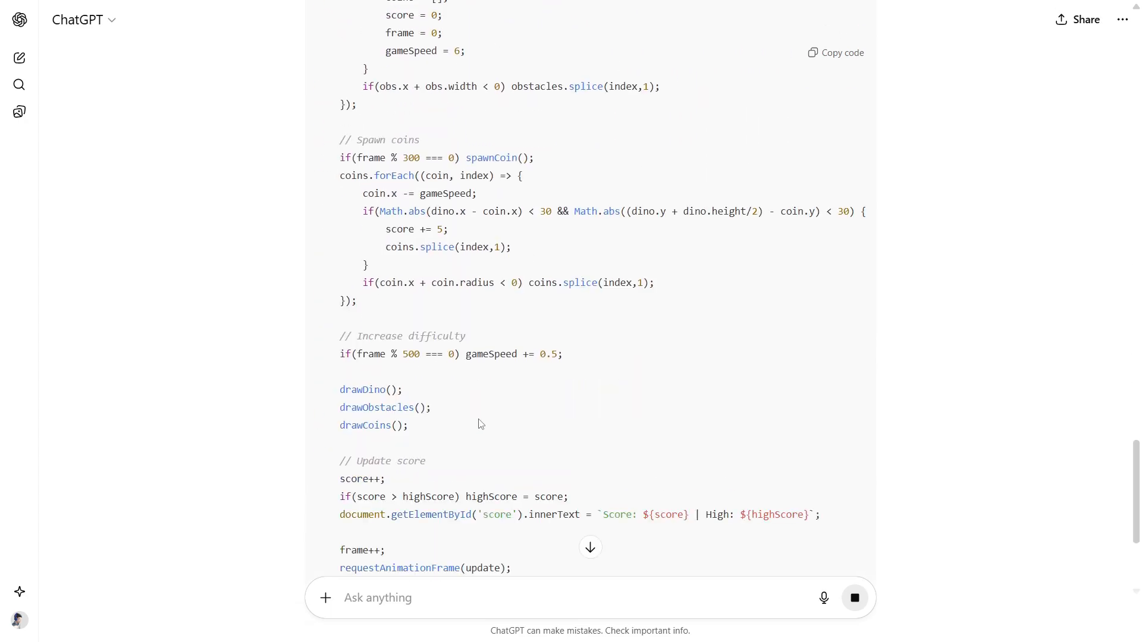
pyautogui.click(835, 52)
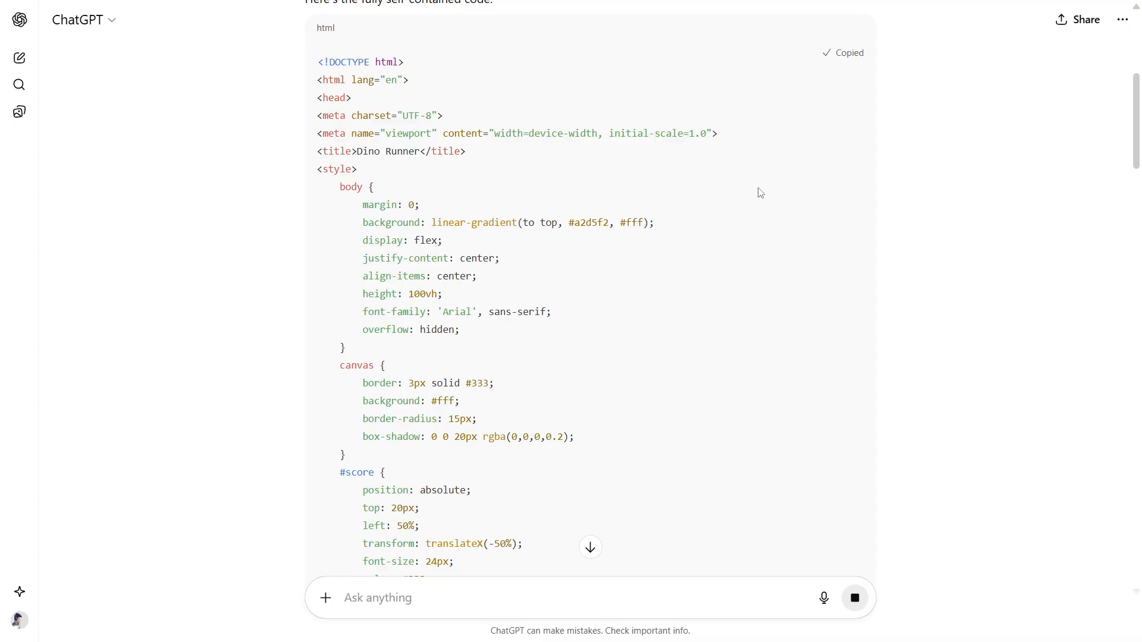
pyautogui.click(291, 624)
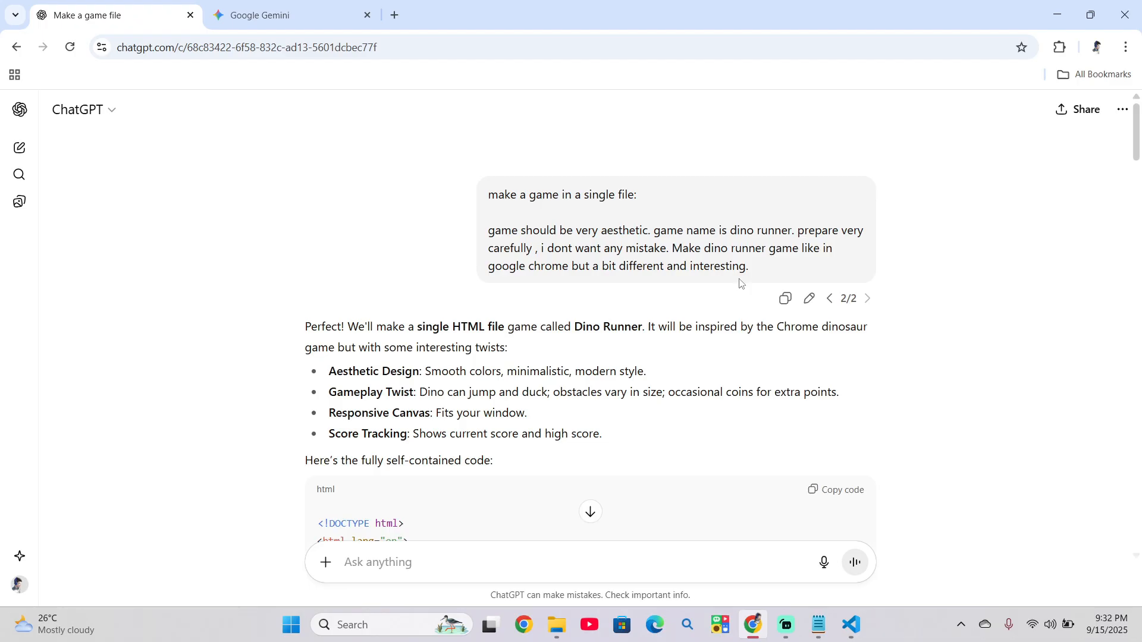
# Send the same Dino Runner prompt in Gemini and review its Python pygame reply full screen
pyautogui.click(284, 14)
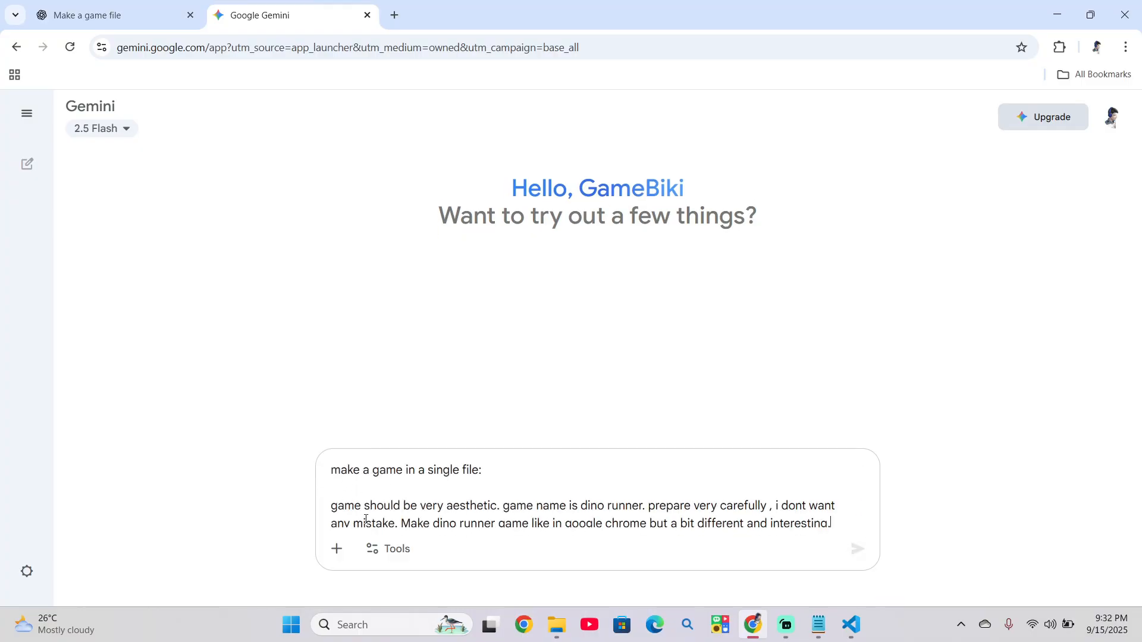
pyautogui.click(856, 548)
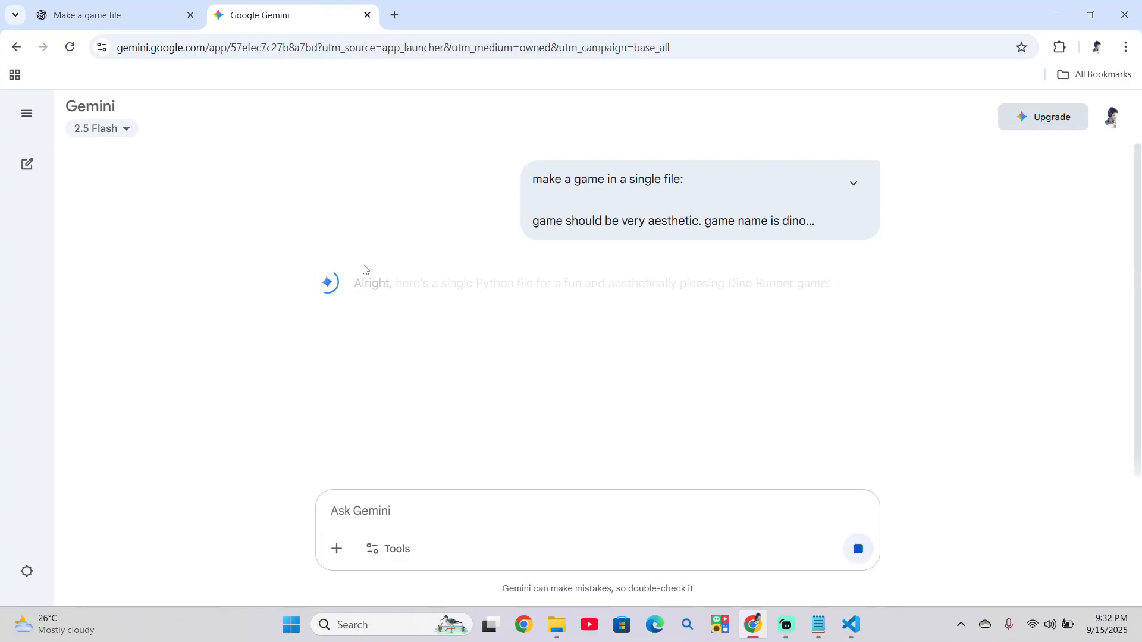
pyautogui.press('F11')
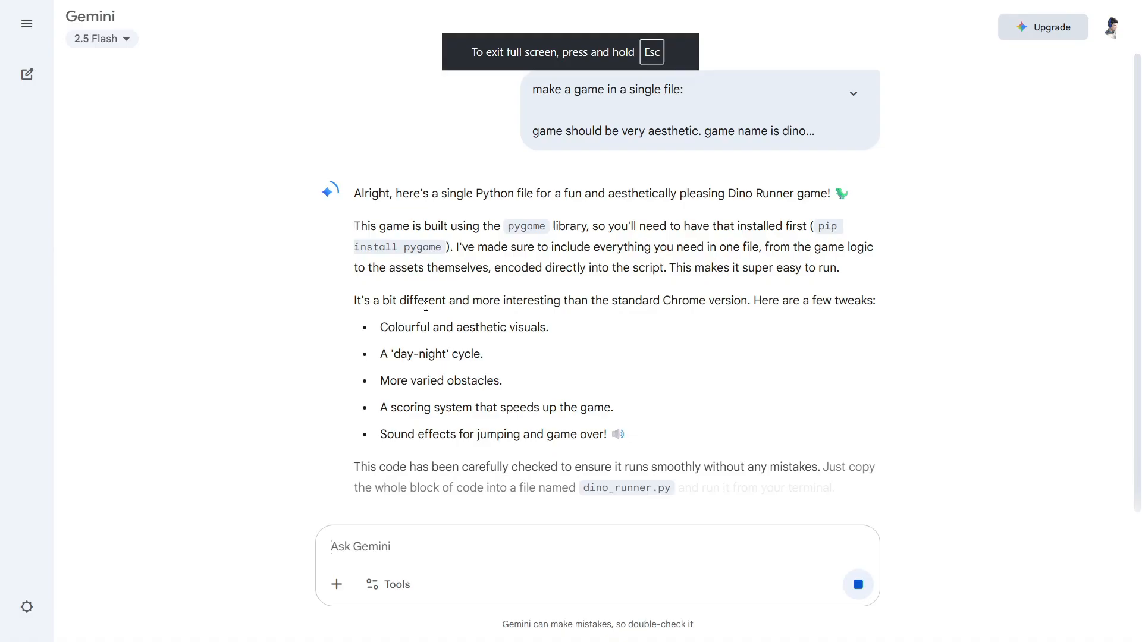
pyautogui.scroll(-3)
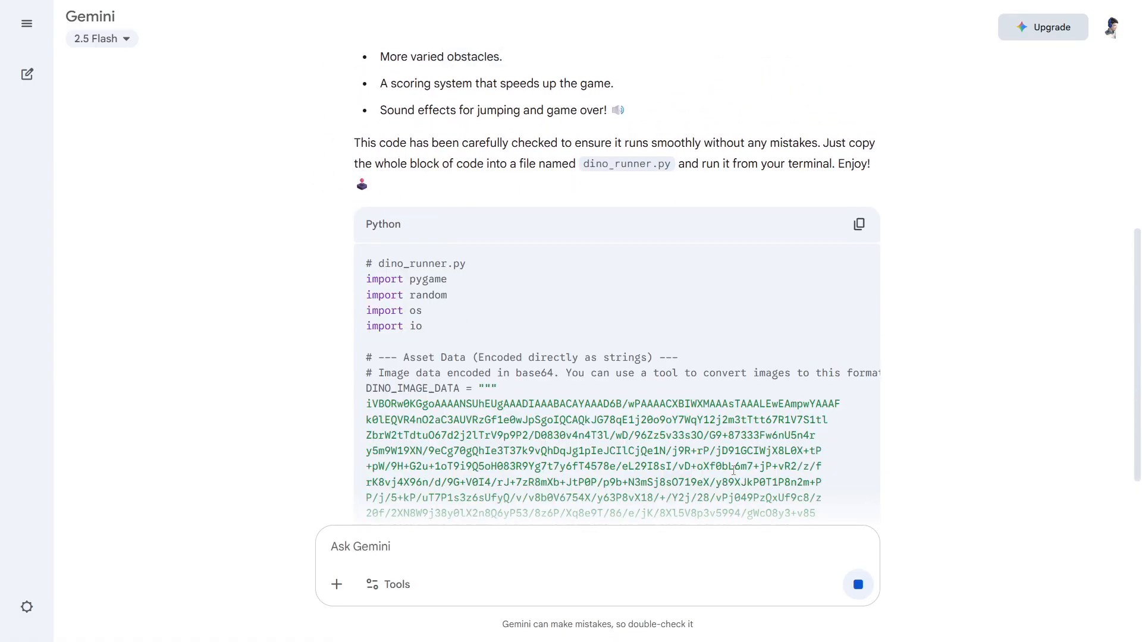
pyautogui.scroll(-3)
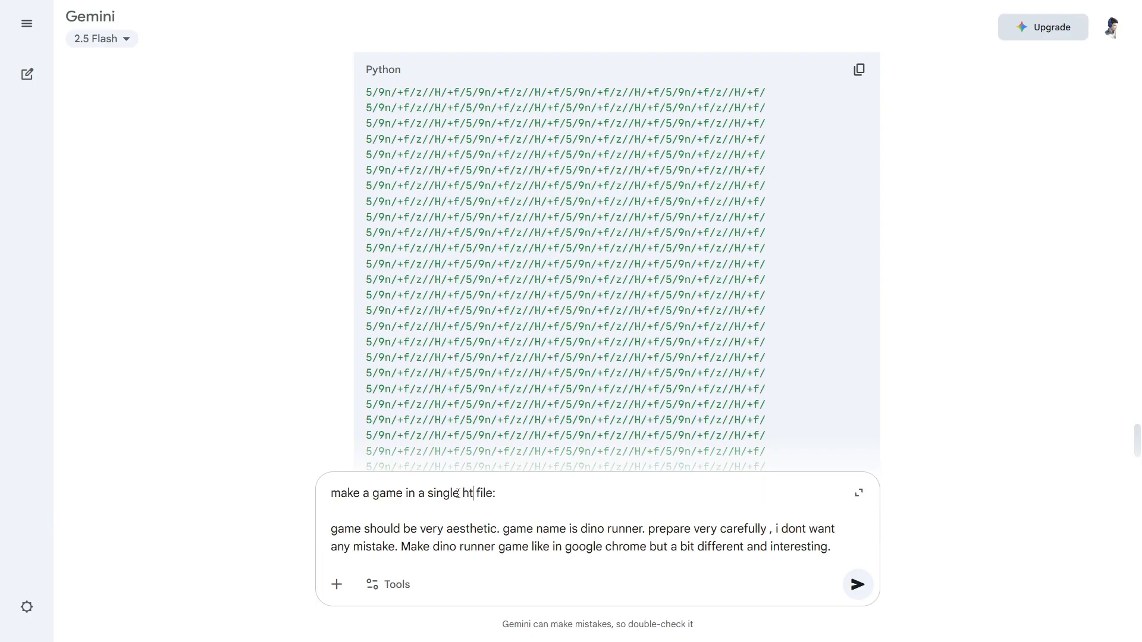
# Resend the prompt asking for HTML and copy Gemini's self-contained Dino Runner HTML code
pyautogui.write('ml')
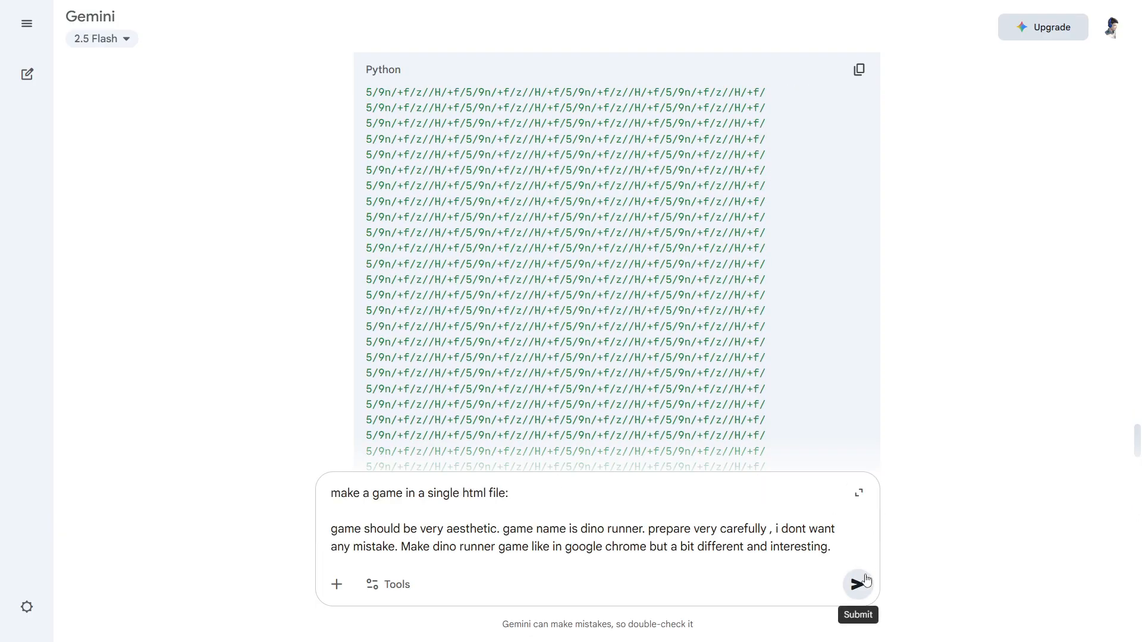
pyautogui.click(858, 583)
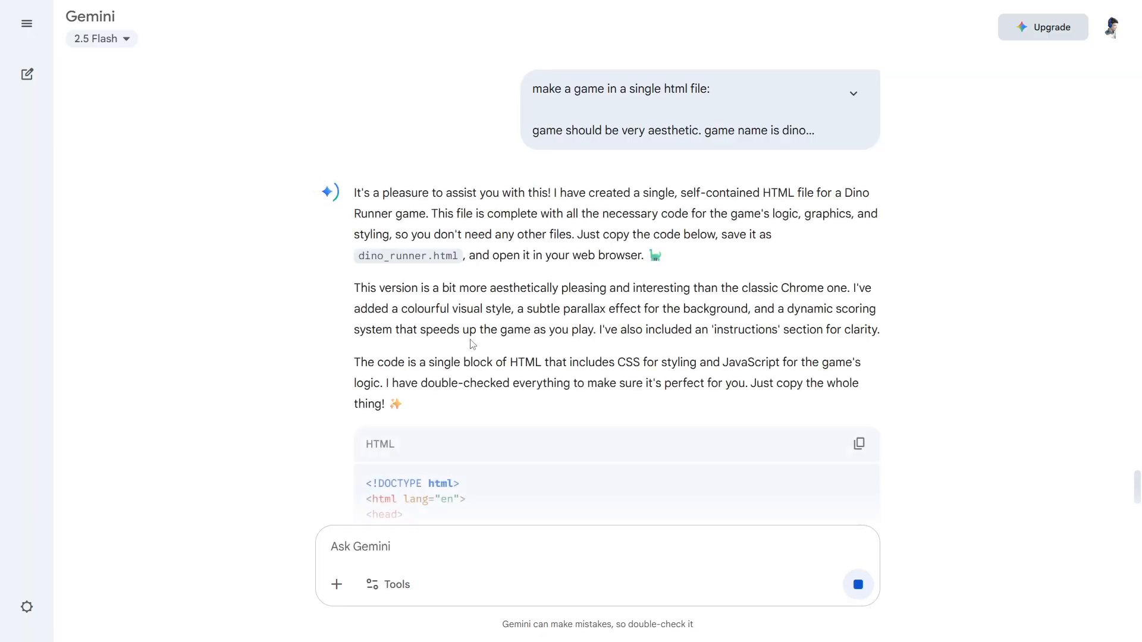
pyautogui.scroll(-3)
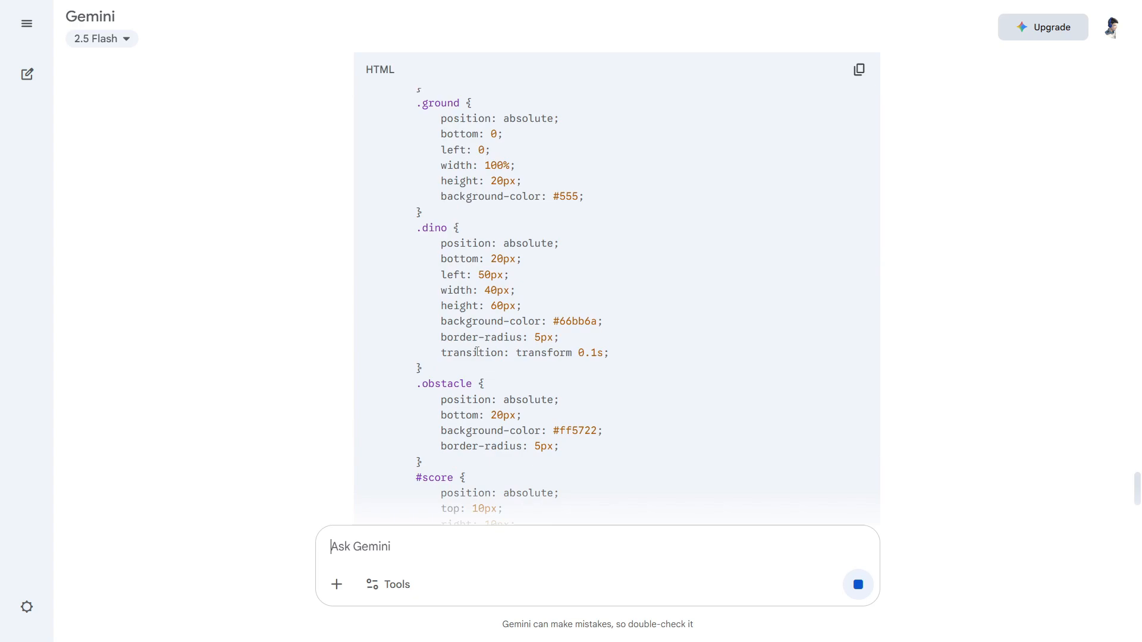
pyautogui.scroll(-3)
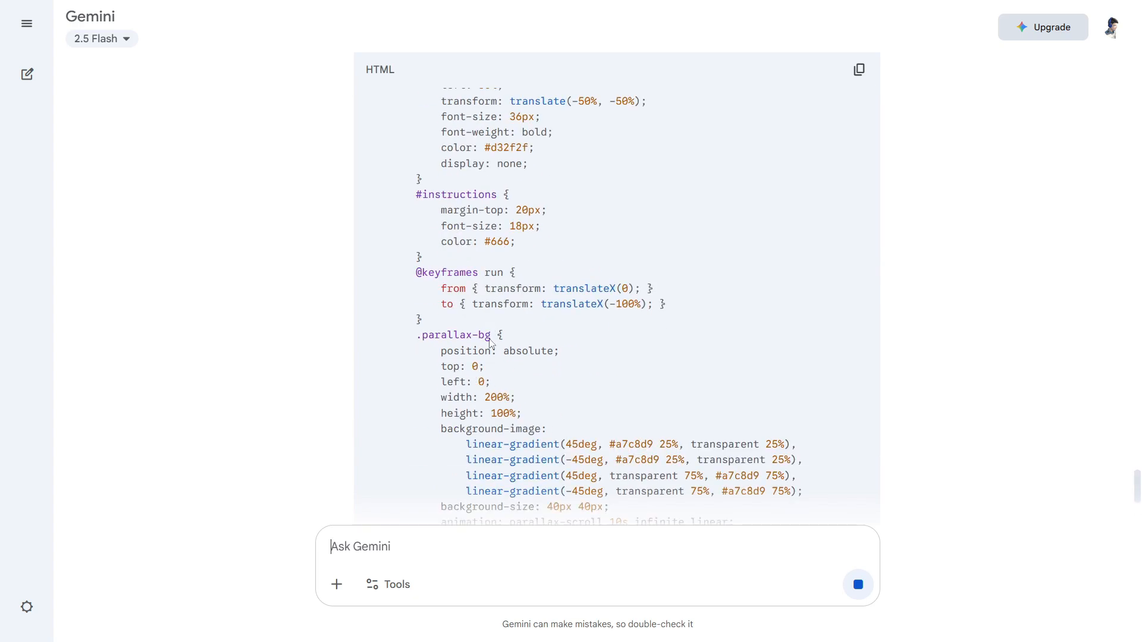
pyautogui.scroll(-3)
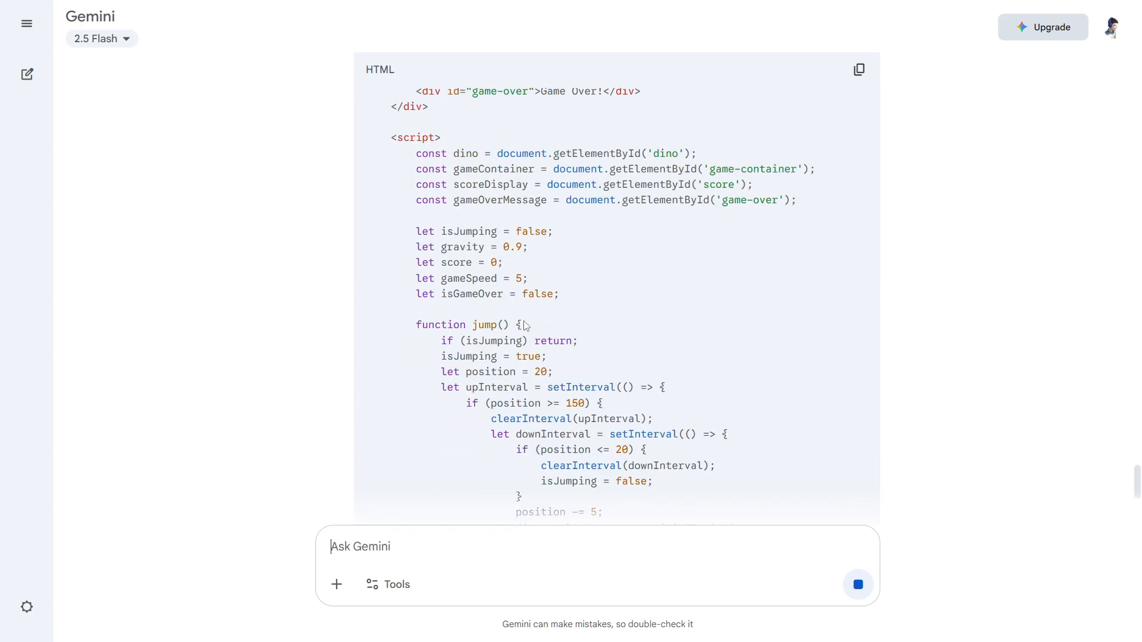
pyautogui.scroll(-3)
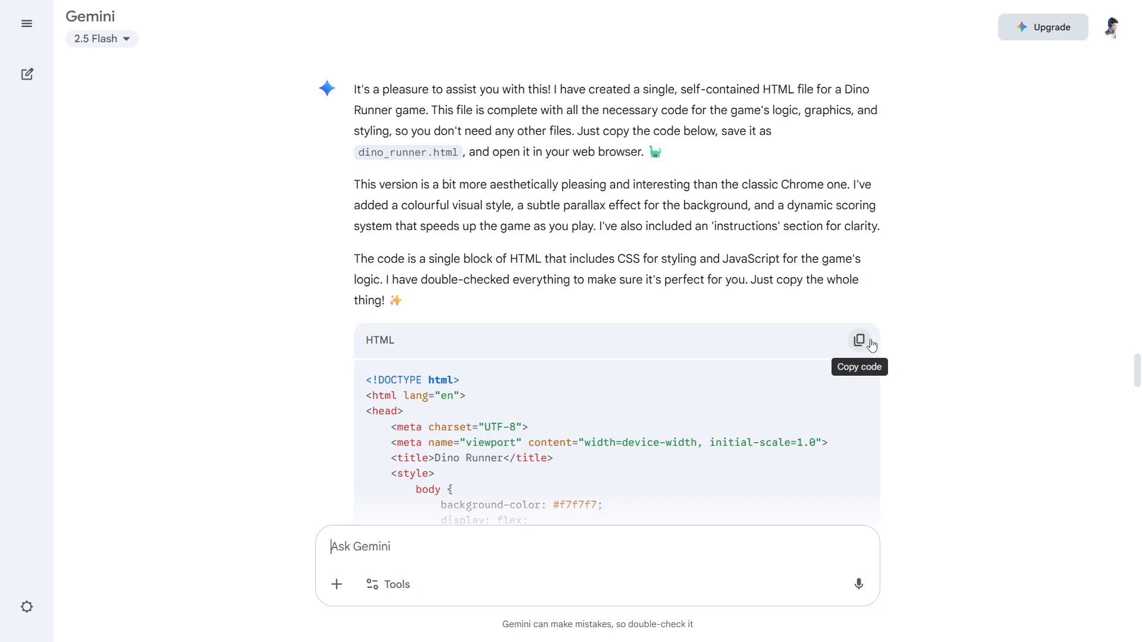
pyautogui.click(858, 340)
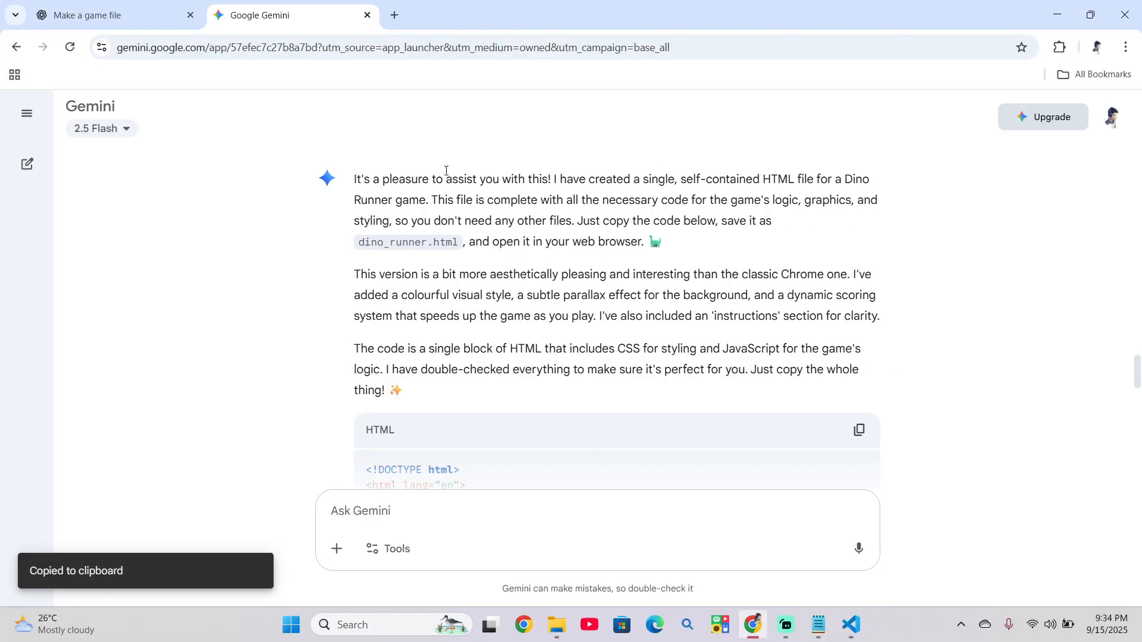
# Play Gemini's Dino Runner from the local server, restarting after game over and jumping obstacles
pyautogui.click(849, 624)
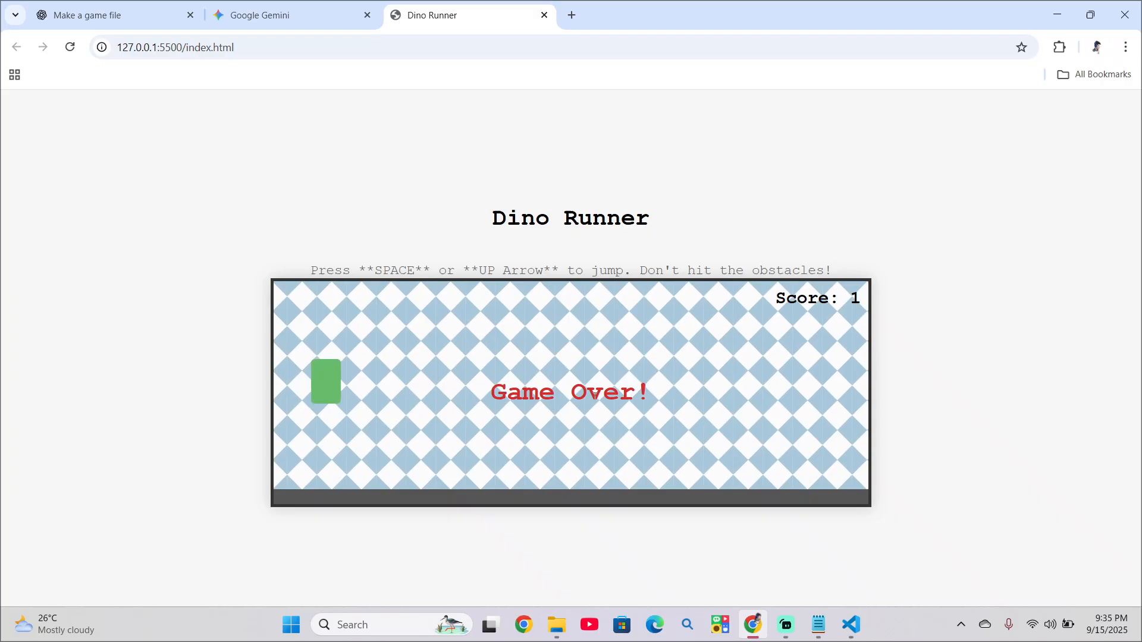
pyautogui.press('space')
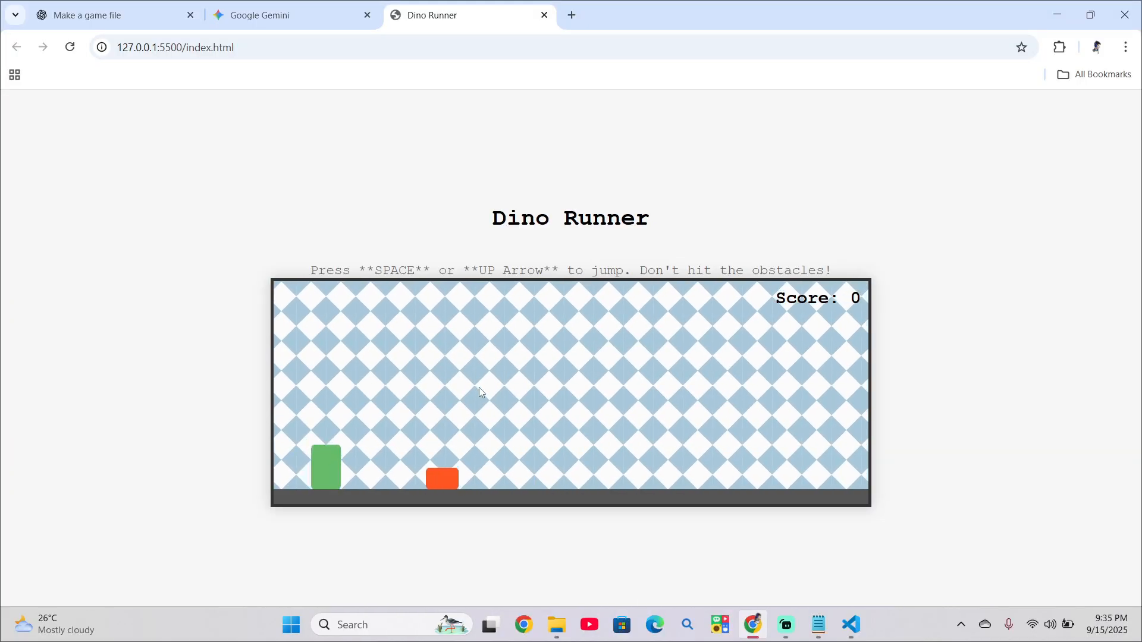
pyautogui.press('space')
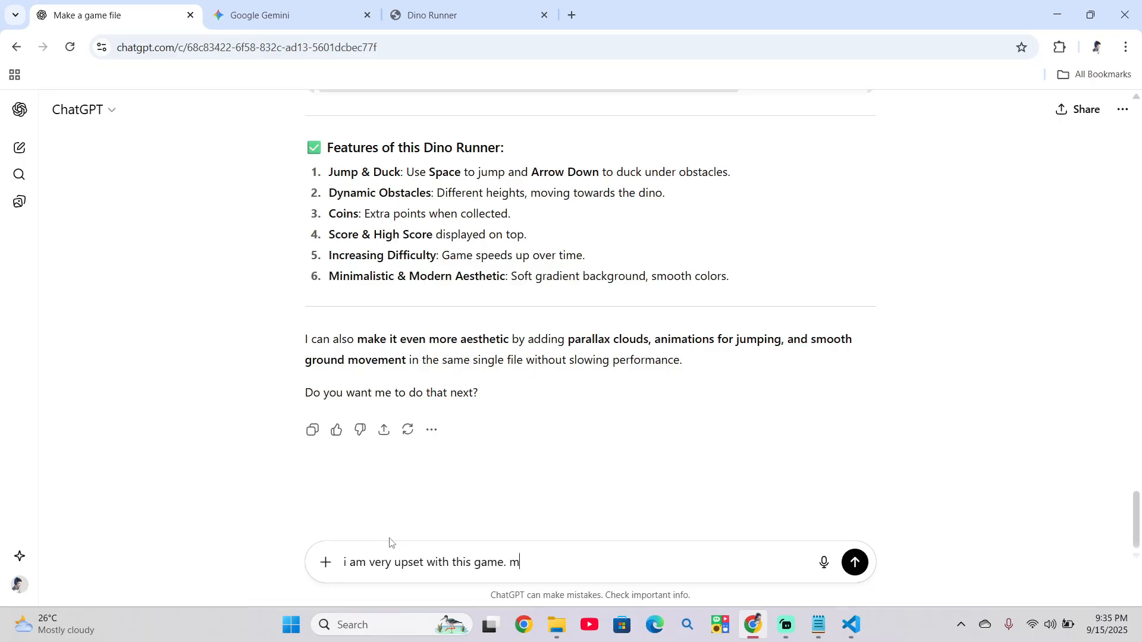
# Ask ChatGPT for a problem-free entertaining single-HTML game of its choice and copy the Space Dodger code
pyautogui.write('ake a game by your choice that should not have')
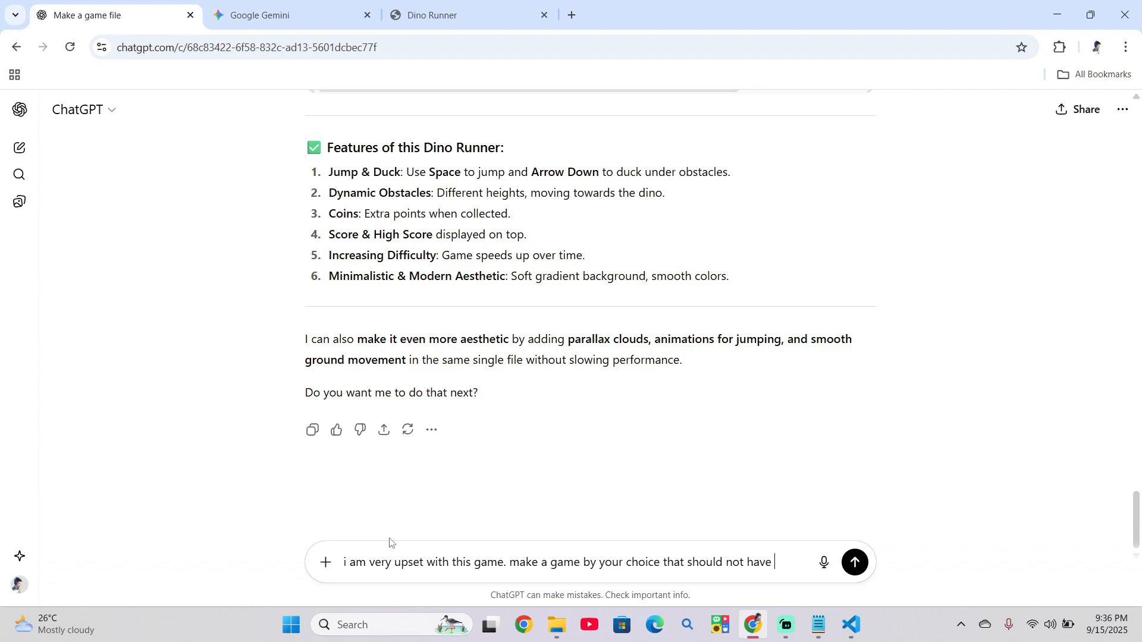
pyautogui.write('any problem and should entertain me. make by your ch')
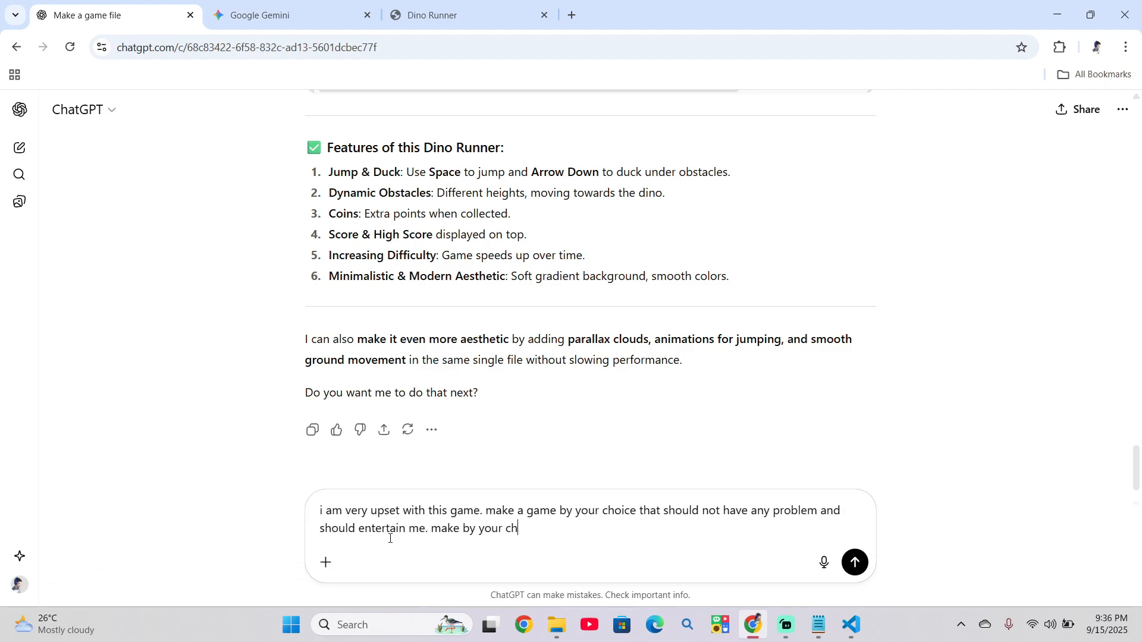
pyautogui.write('oice. but make a game in single htm')
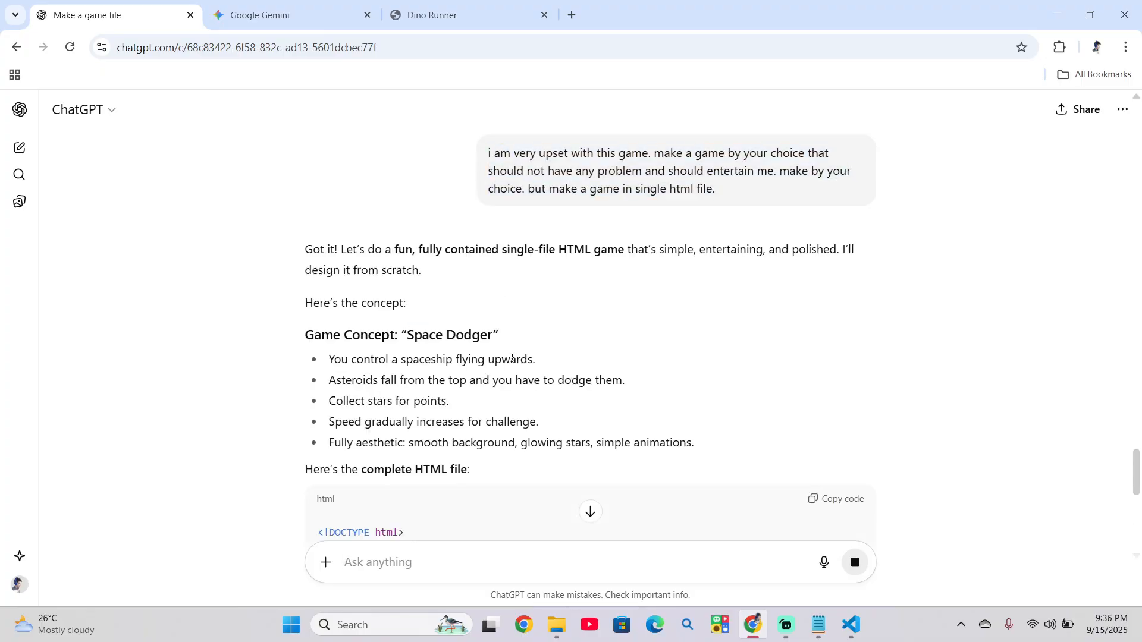
pyautogui.scroll(-3)
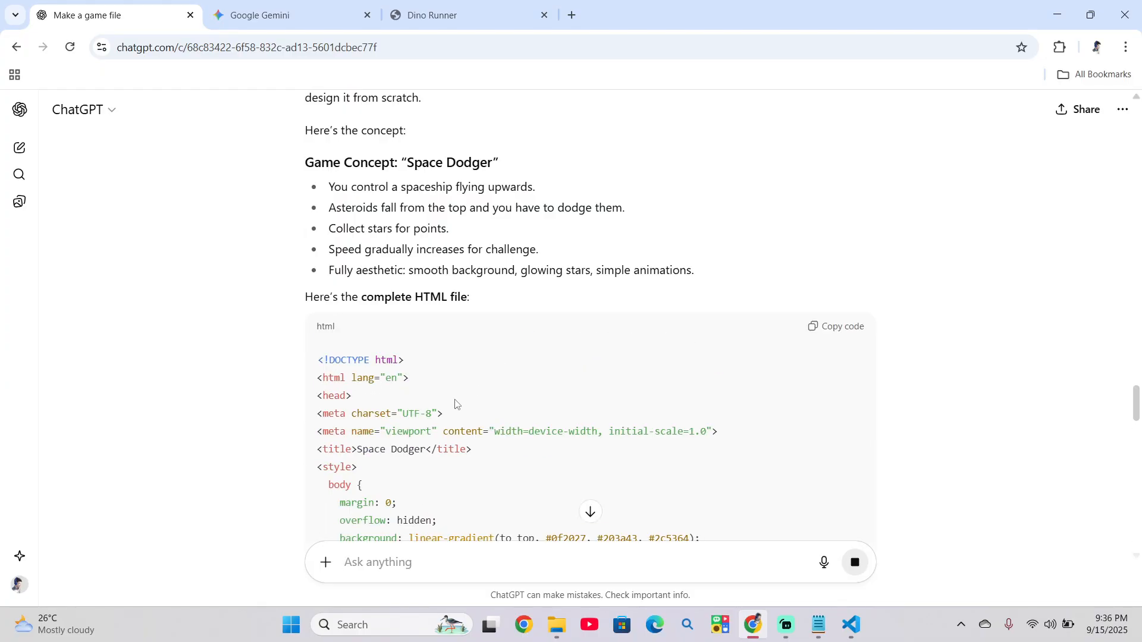
pyautogui.scroll(-3)
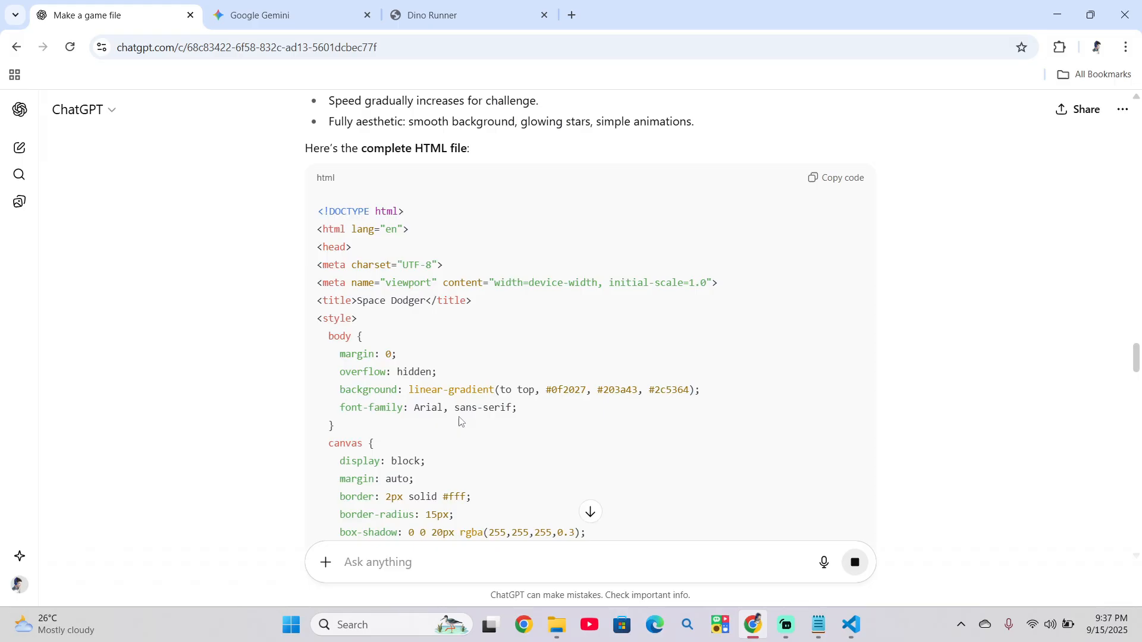
pyautogui.scroll(3)
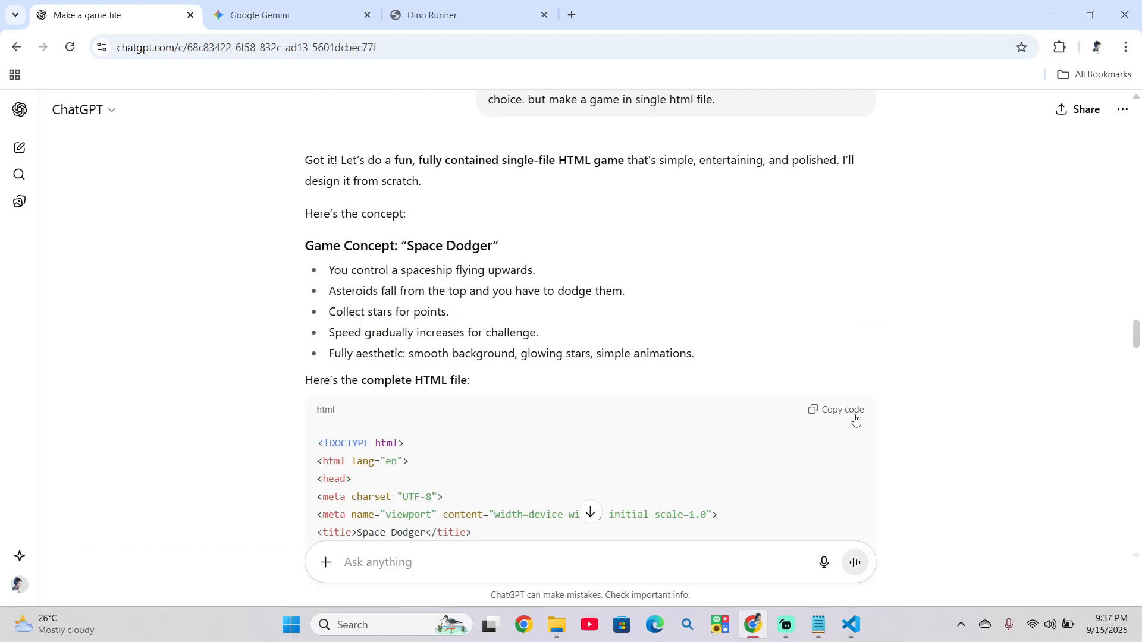
pyautogui.click(849, 630)
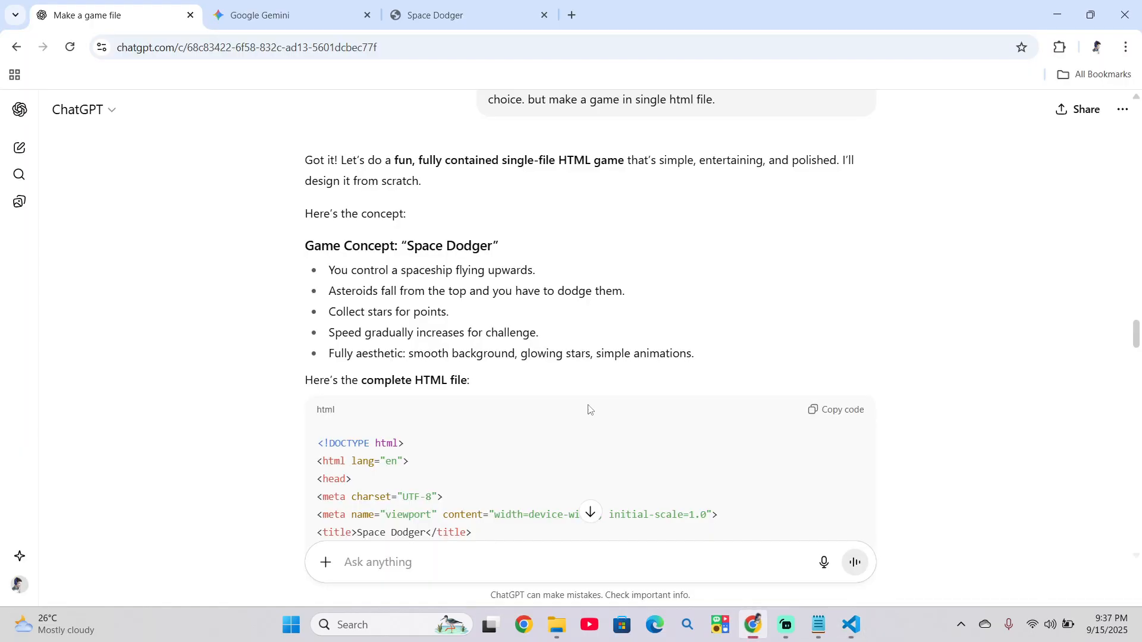
pyautogui.click(452, 15)
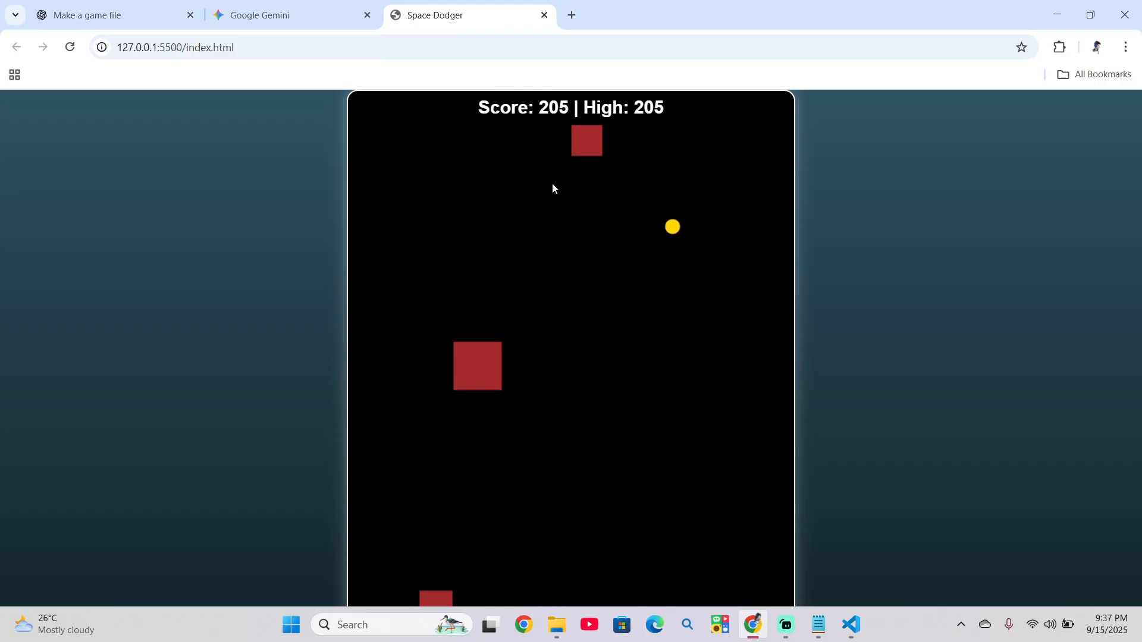
# Play Space Dodger full screen until the game-over alert and dismiss it
pyautogui.press('F11')
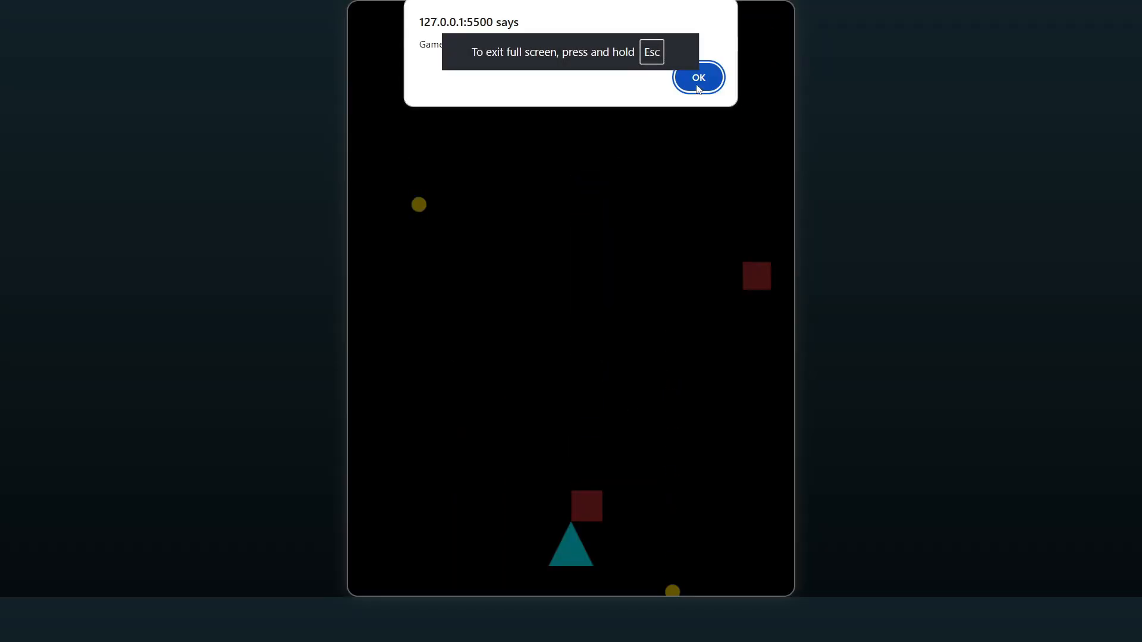
pyautogui.click(697, 77)
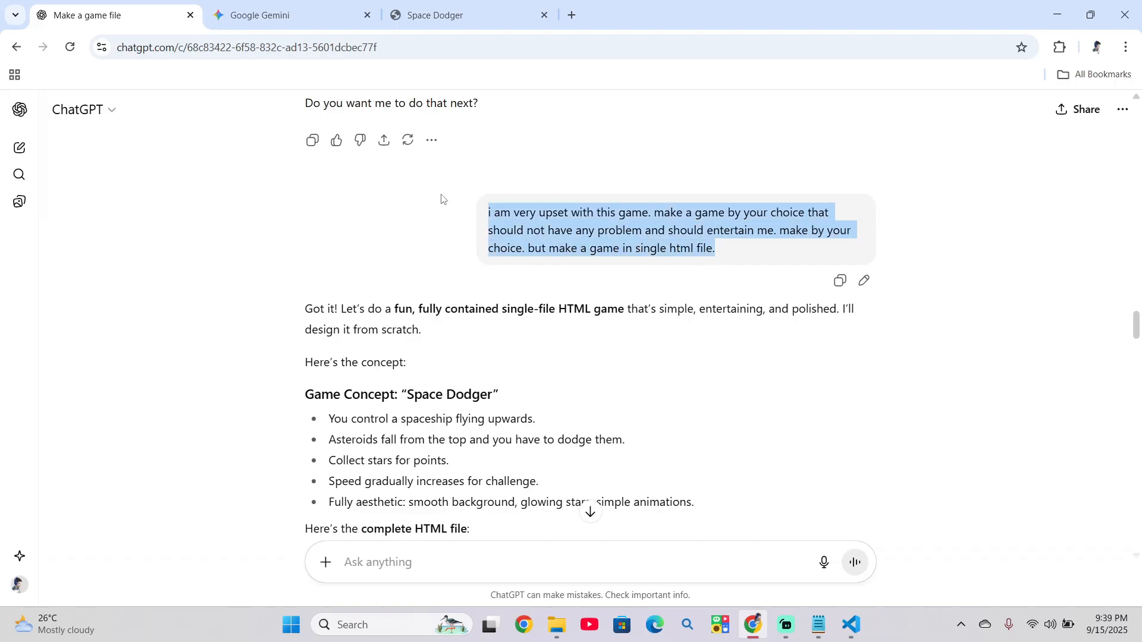
# Send the same complaint in Gemini and copy its Falling Stars game code
pyautogui.click(280, 15)
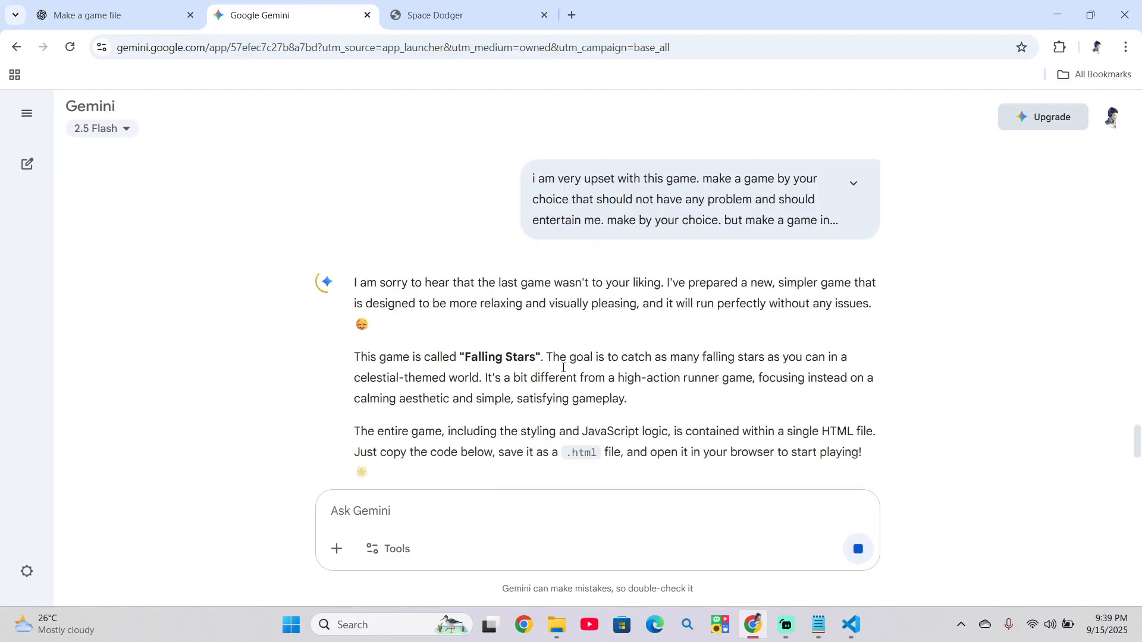
pyautogui.doubleClick(498, 283)
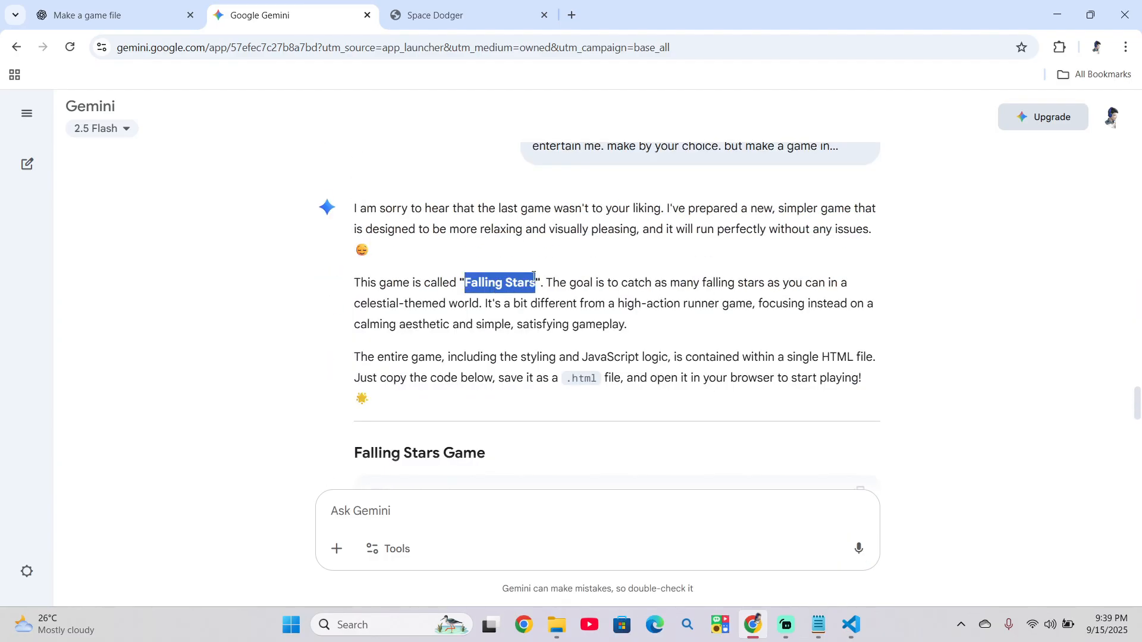
pyautogui.scroll(3)
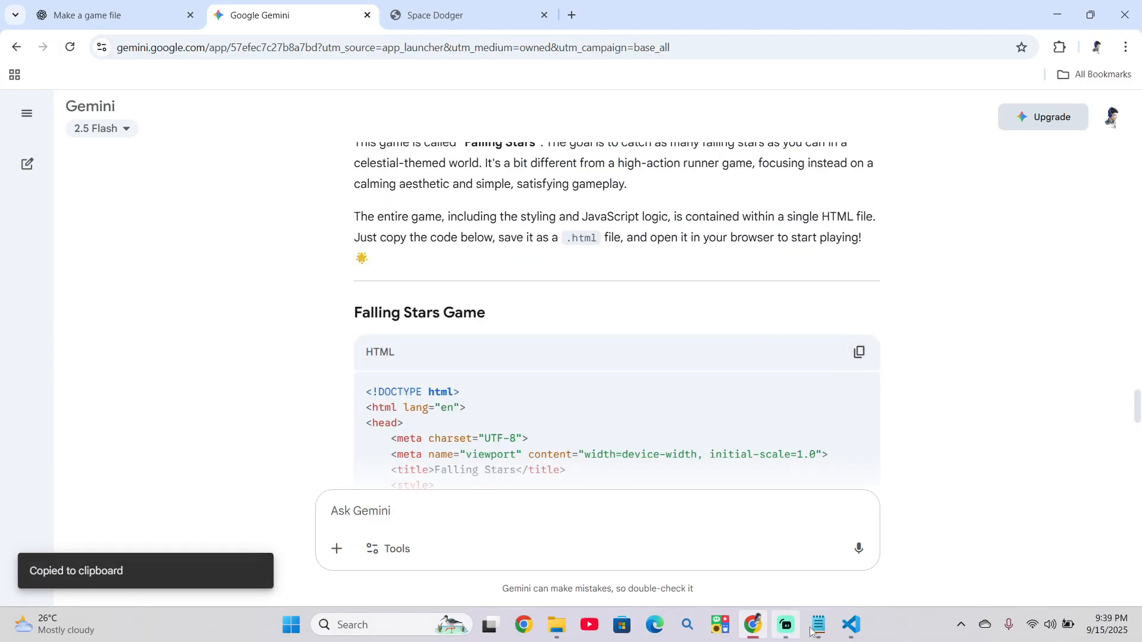
pyautogui.click(849, 629)
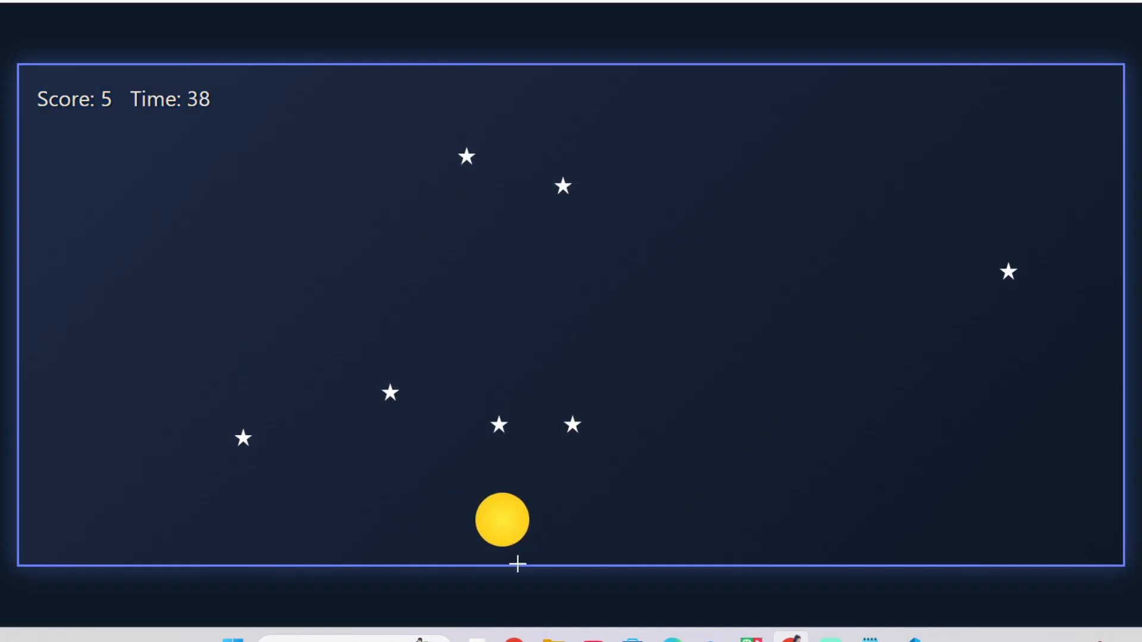
pyautogui.moveTo(732, 519)
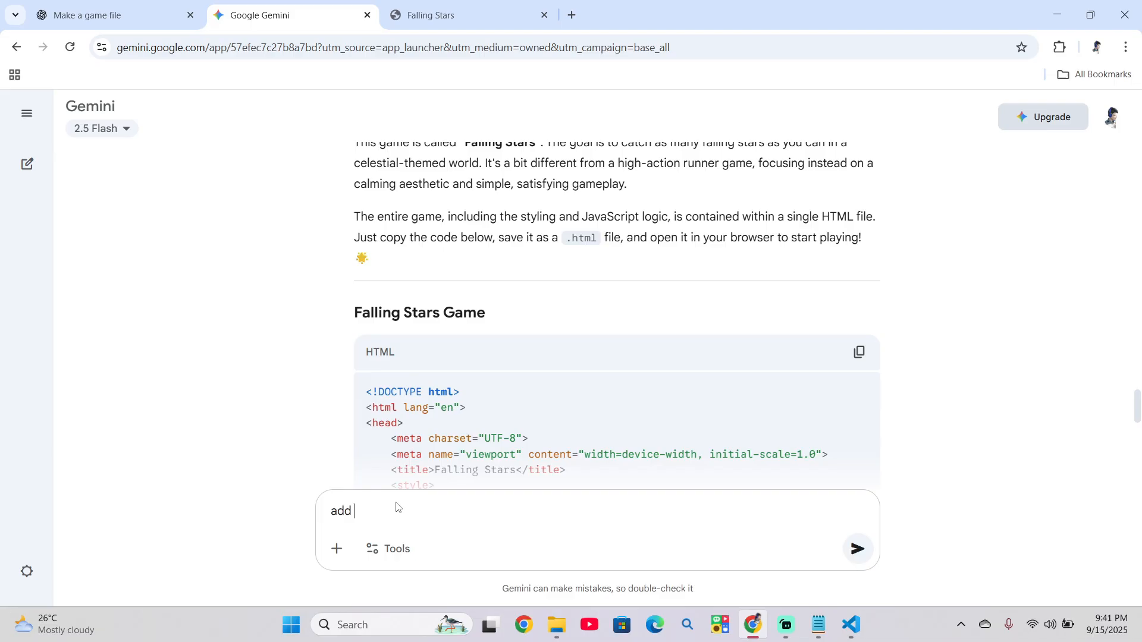
# Play Falling Stars until a red hazard hit, then start a new round with Play Again
pyautogui.click(856, 550)
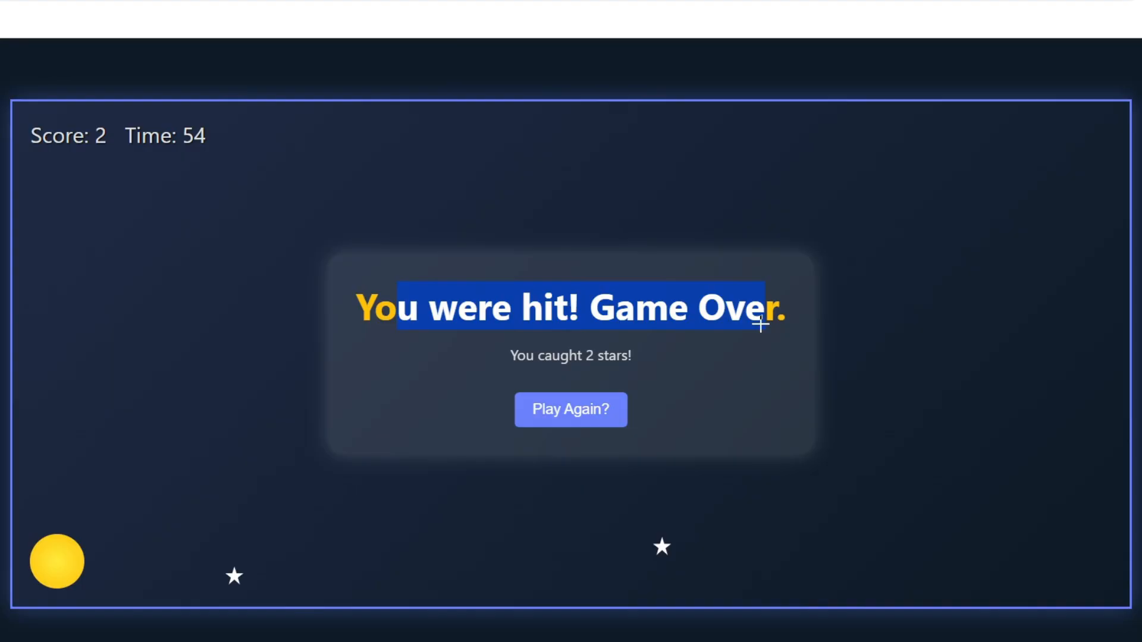
pyautogui.click(570, 410)
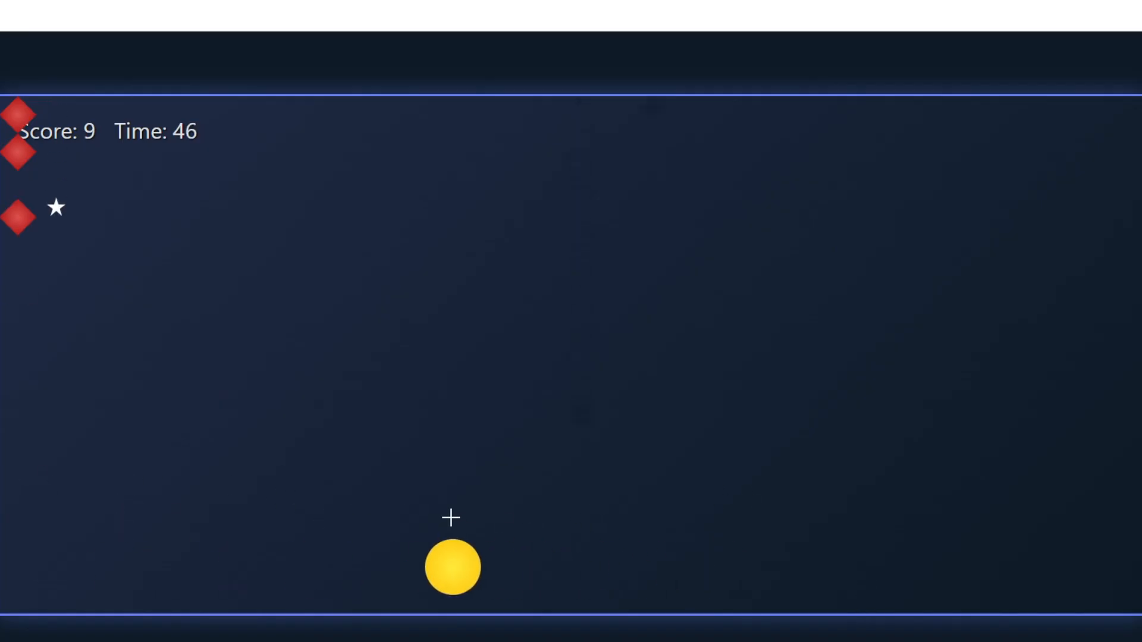
pyautogui.moveTo(580, 469)
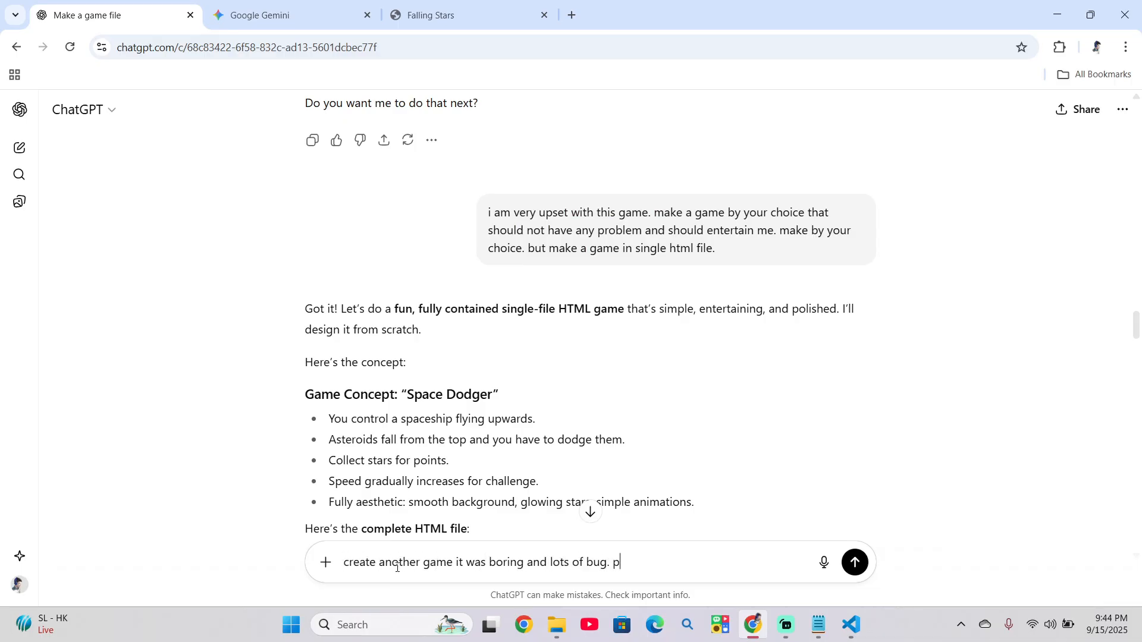
# Ask for a complete HTML game and play Color Catcher, switching basket colours with Q/W/E/R
pyautogui.write('repare a complete game please in html fi')
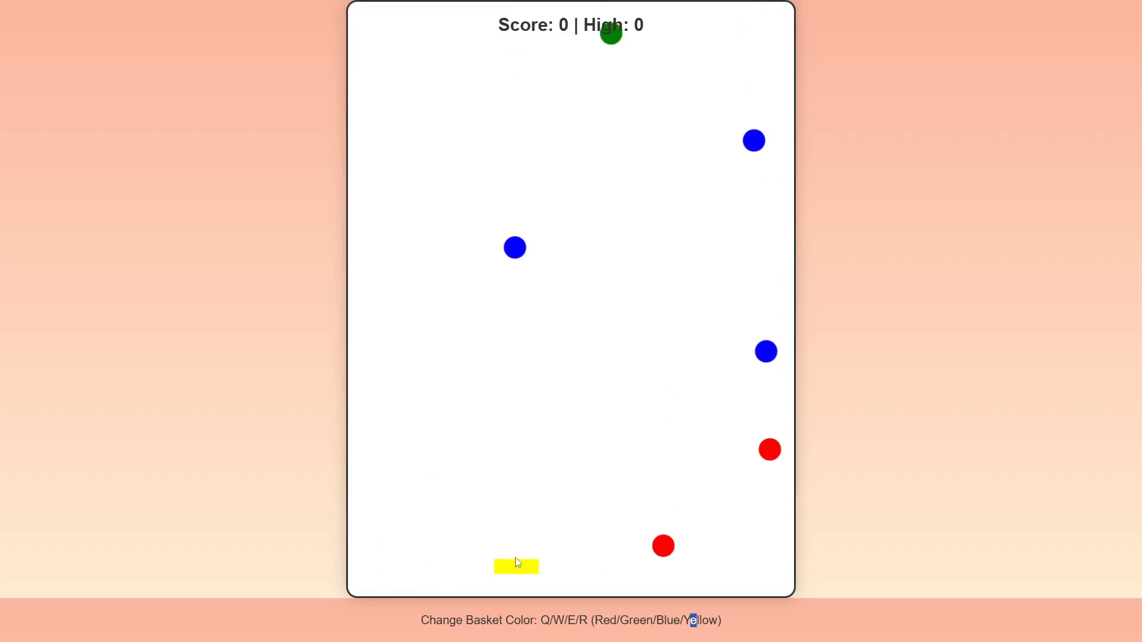
pyautogui.press('w')
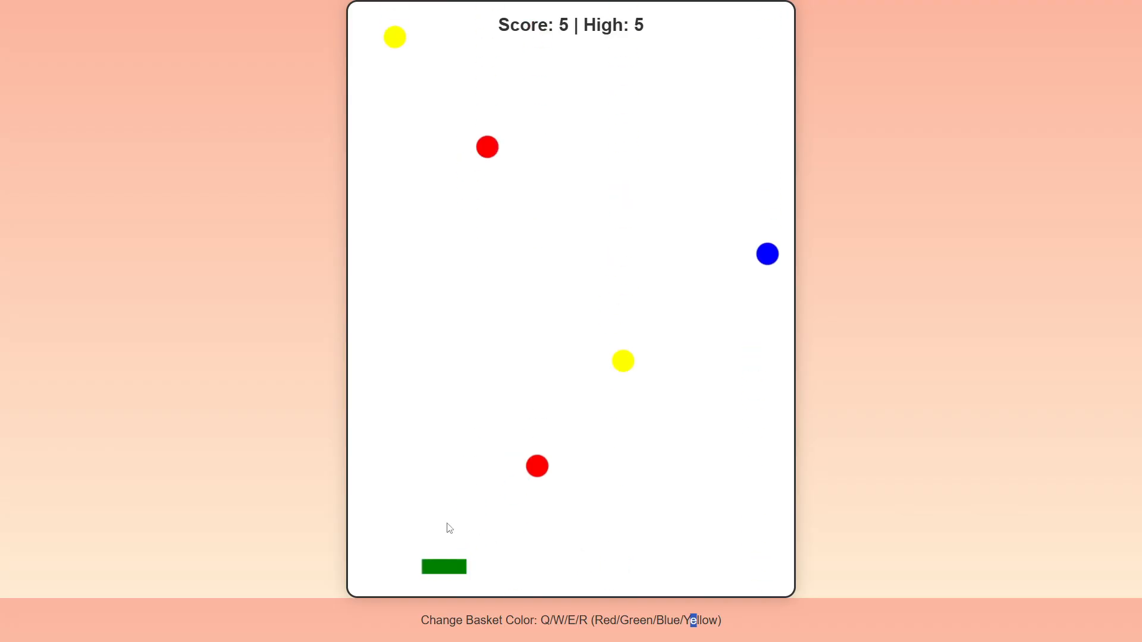
pyautogui.press('q')
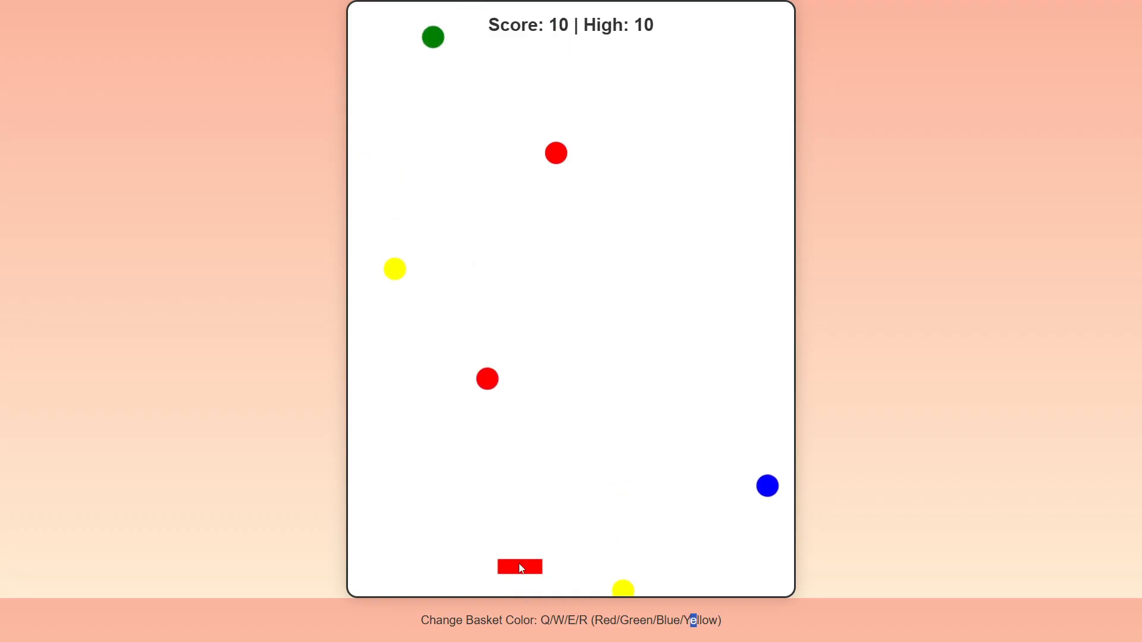
pyautogui.press('r')
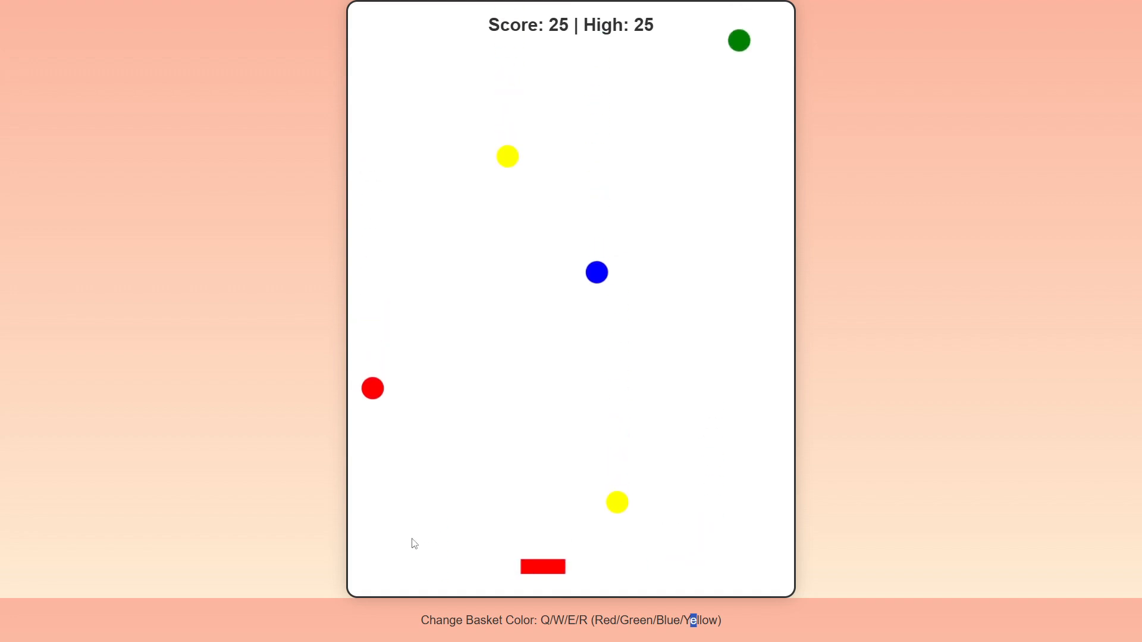
pyautogui.press('w')
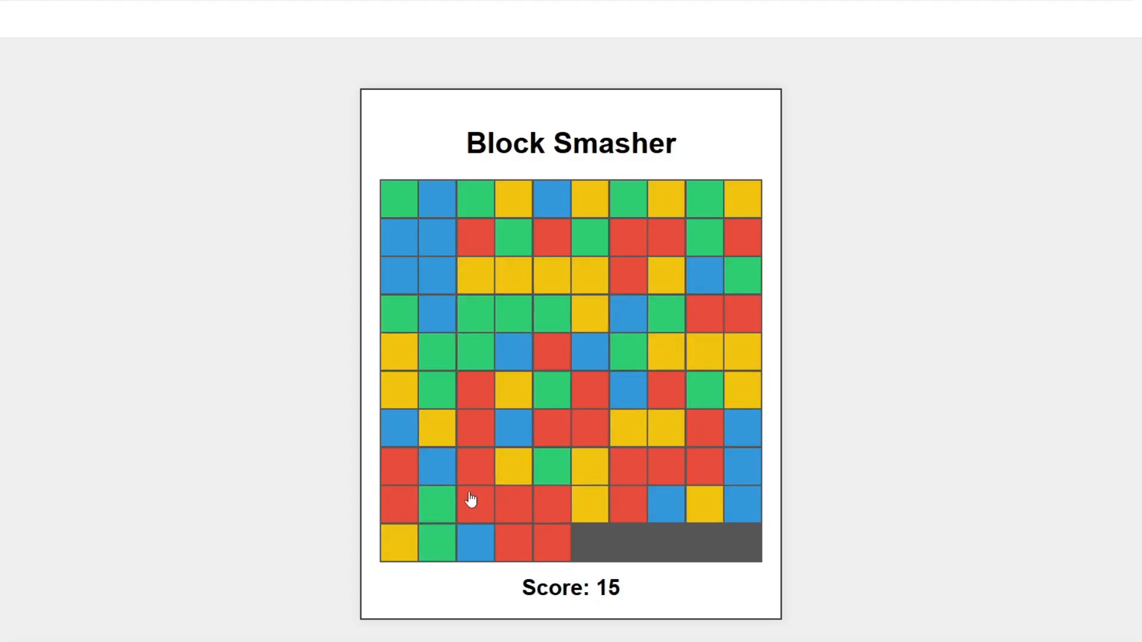
# Review the Gravity Runner code in the ChatGPT conversation, then switch to the chatgpt.html game tab
pyautogui.click(109, 15)
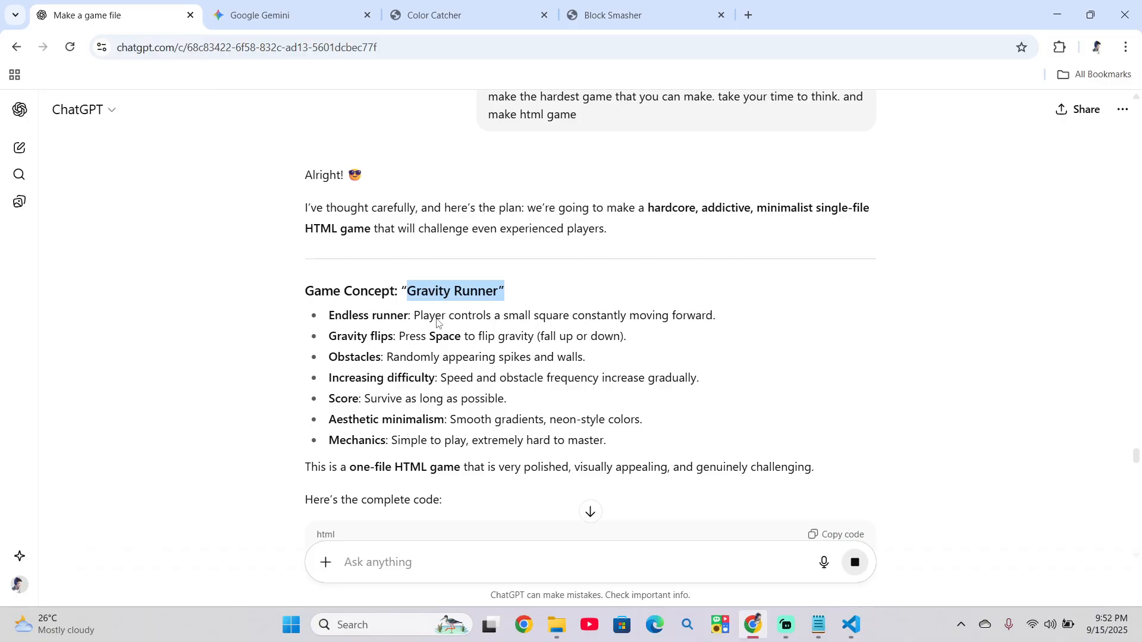
pyautogui.scroll(-3)
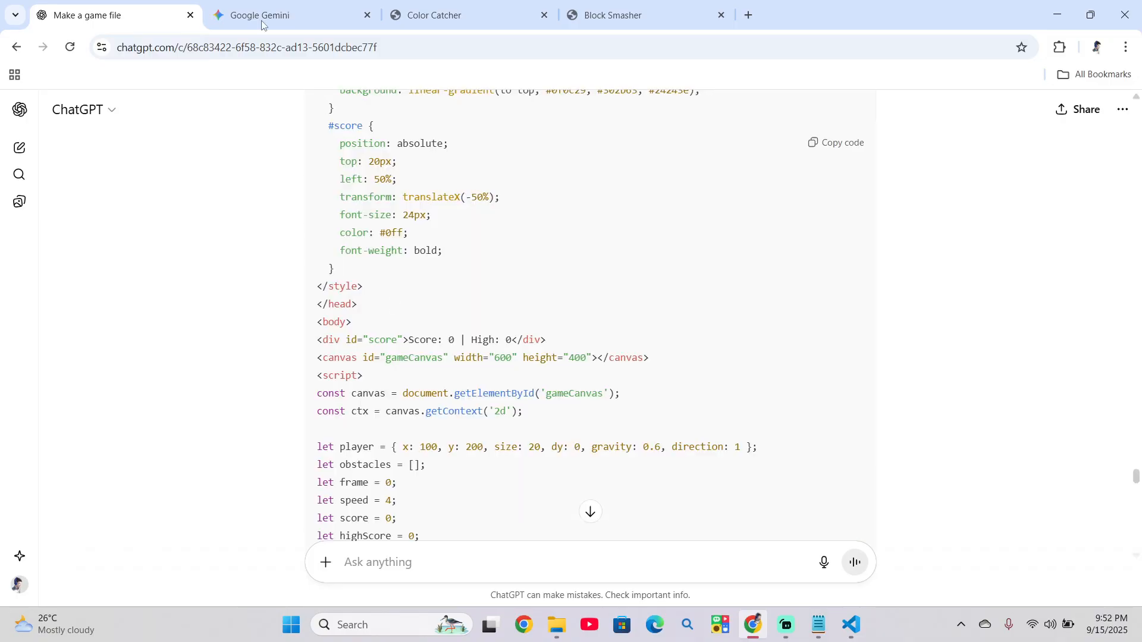
pyautogui.click(457, 14)
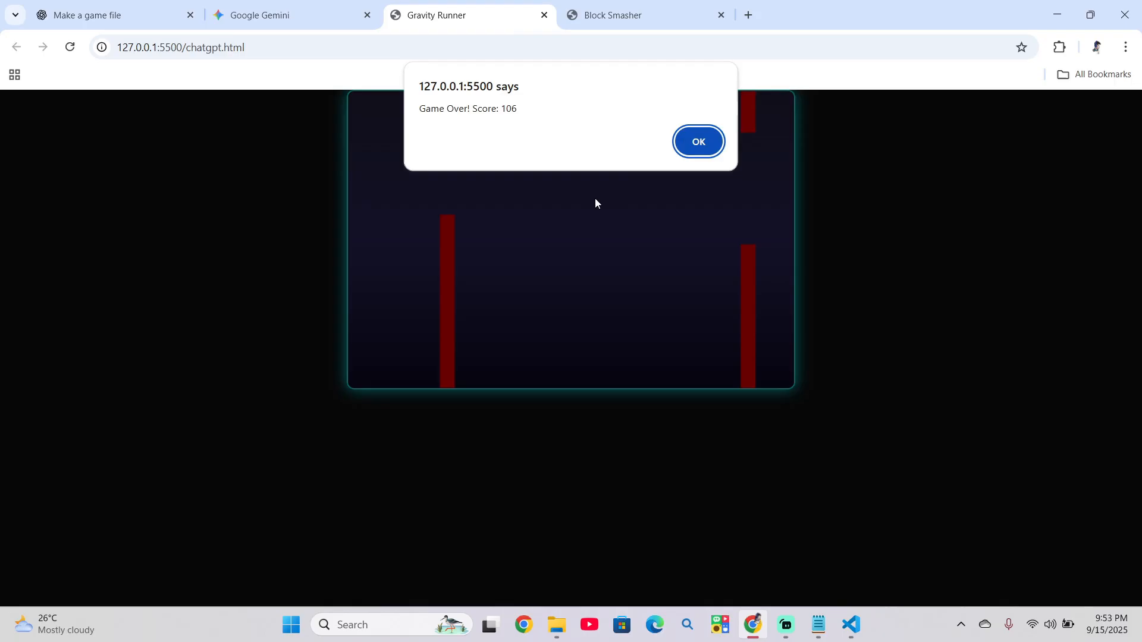
# Dismiss the Game Over alerts to replay Gravity Runner to a 370 high score, then return to Gemini
pyautogui.click(697, 142)
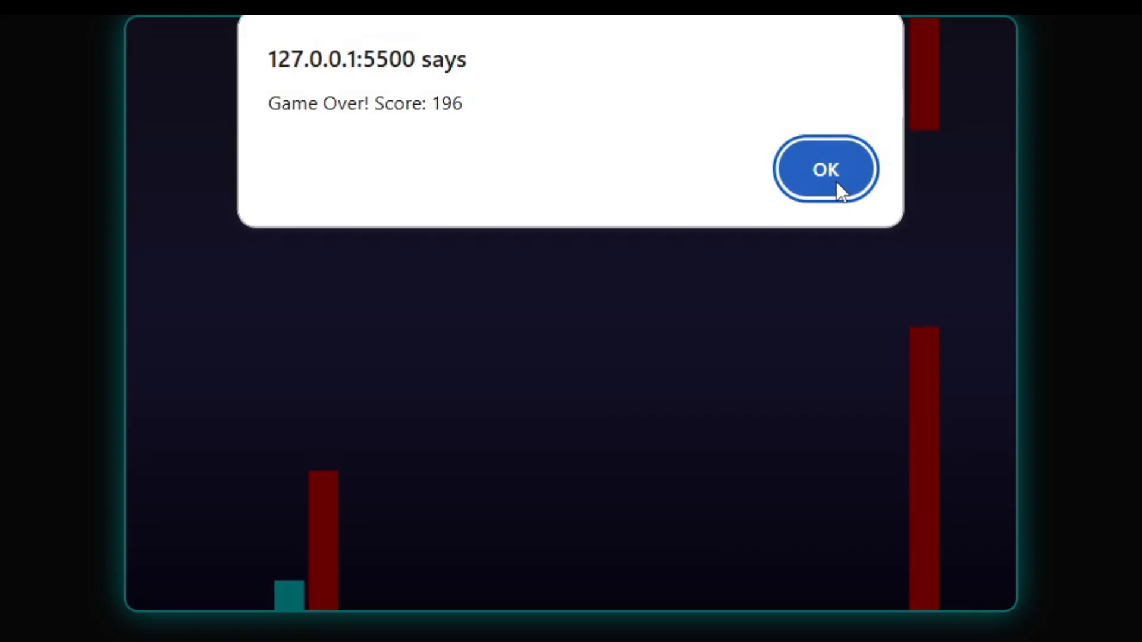
pyautogui.click(826, 168)
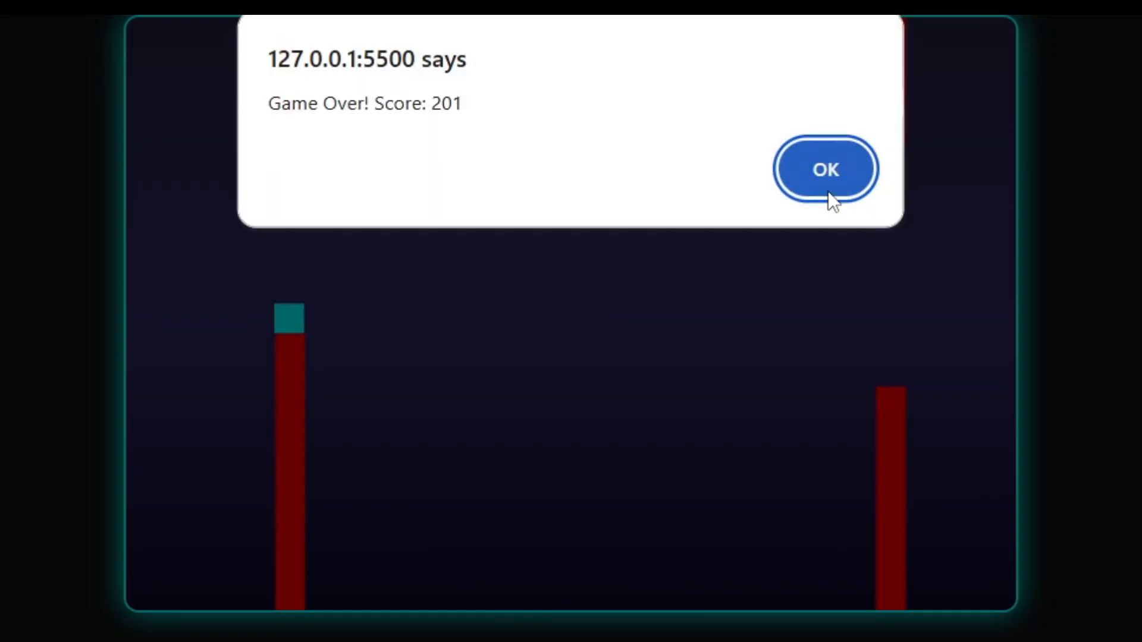
pyautogui.click(825, 167)
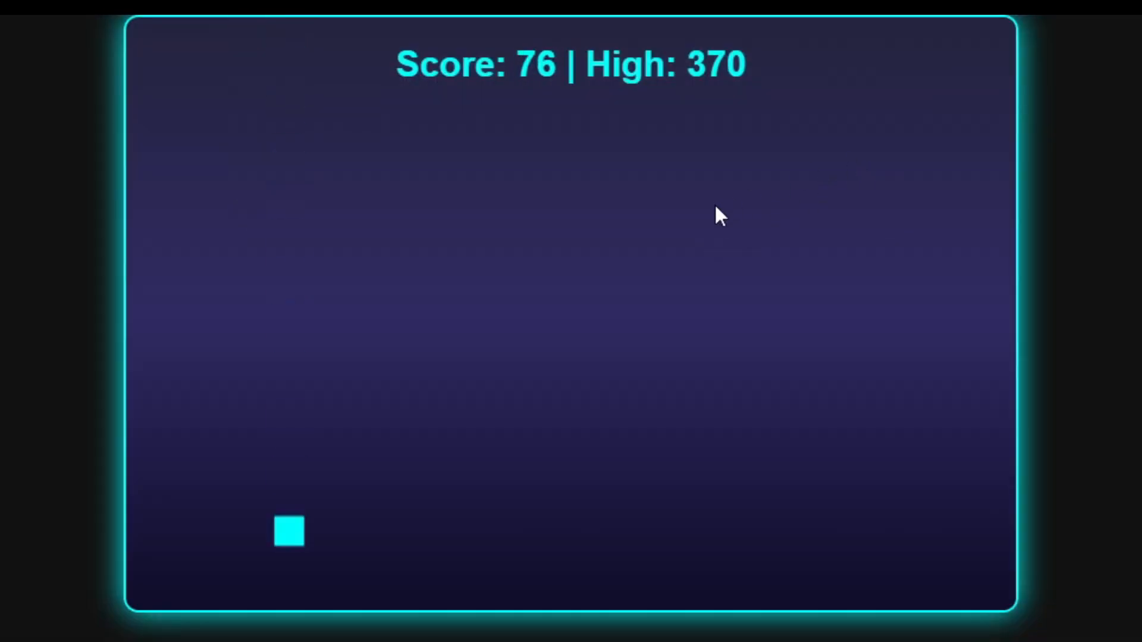
pyautogui.click(270, 14)
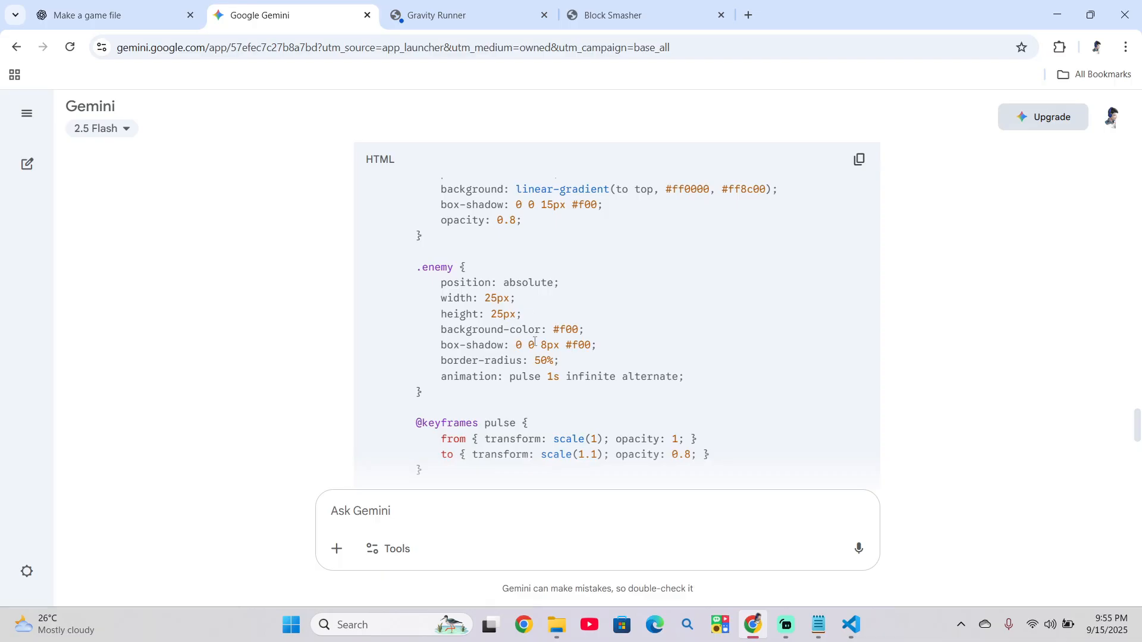
# Launch Gemini's Quantum Leap game, restart the challenge after falling and jump with Space
pyautogui.click(857, 158)
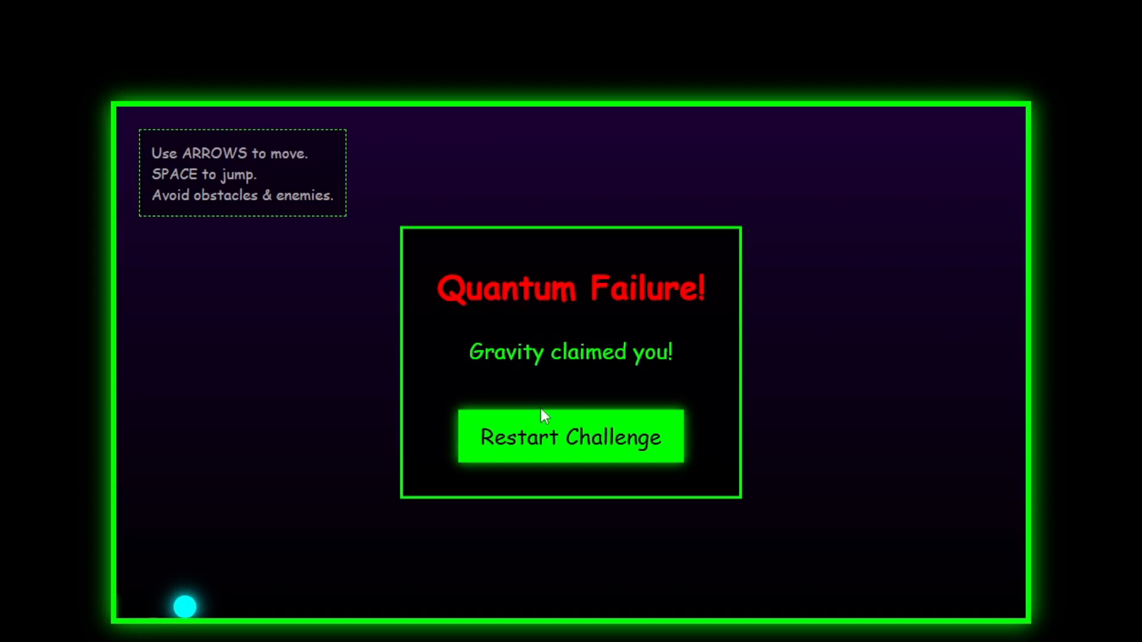
pyautogui.click(569, 437)
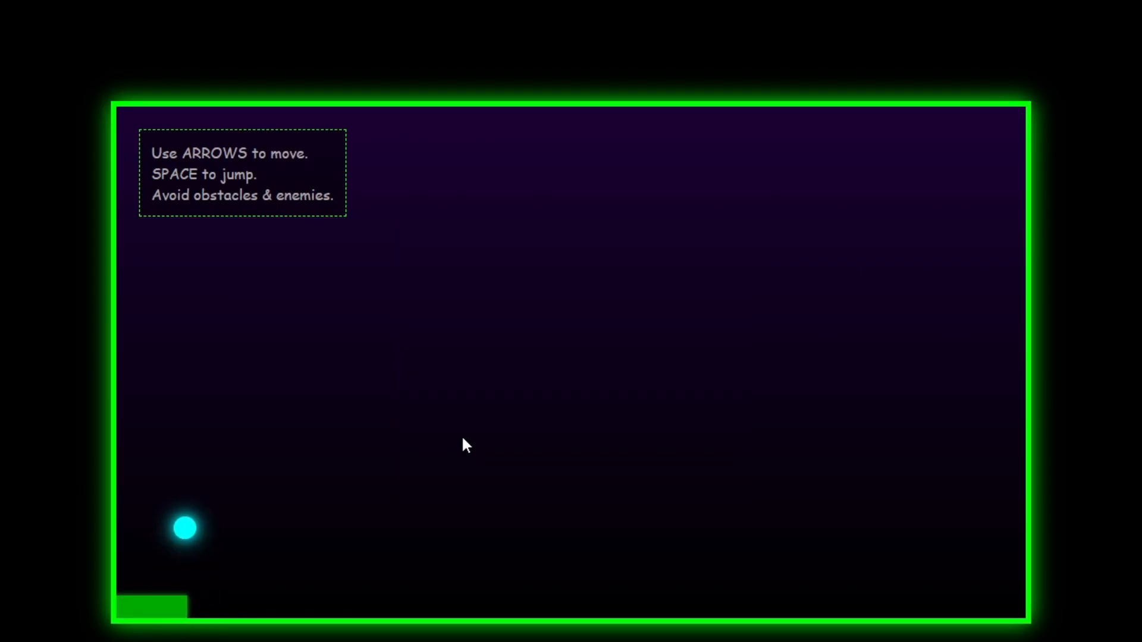
pyautogui.press('space')
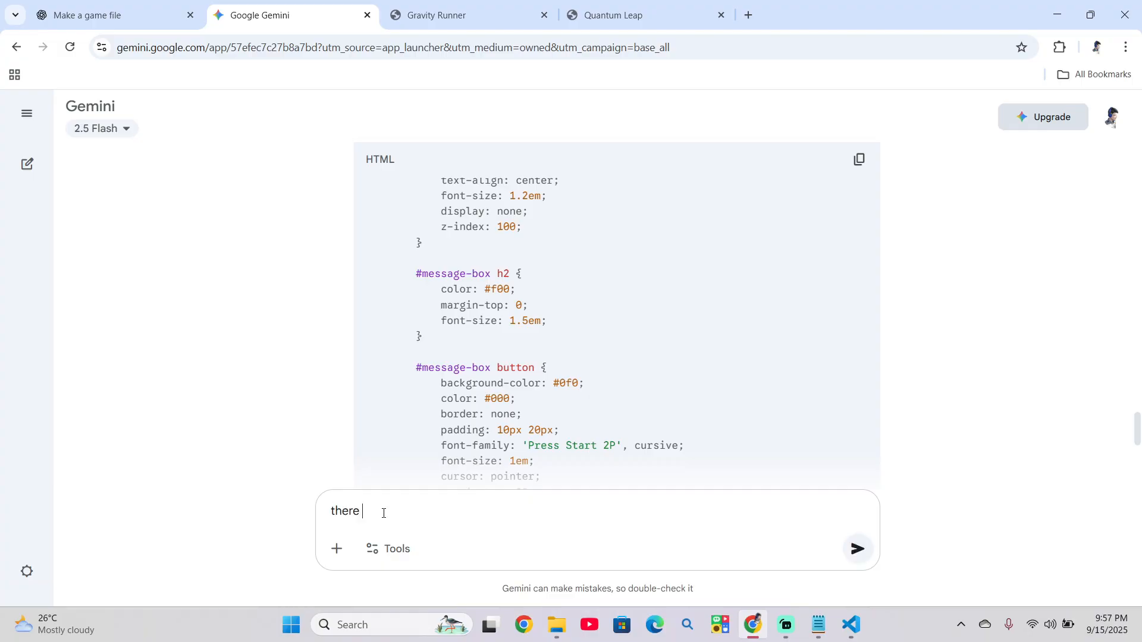
# Tell Gemini there 'is no platforms' and restart the revised Quantum Leap challenge
pyautogui.write('is no platforms to su')
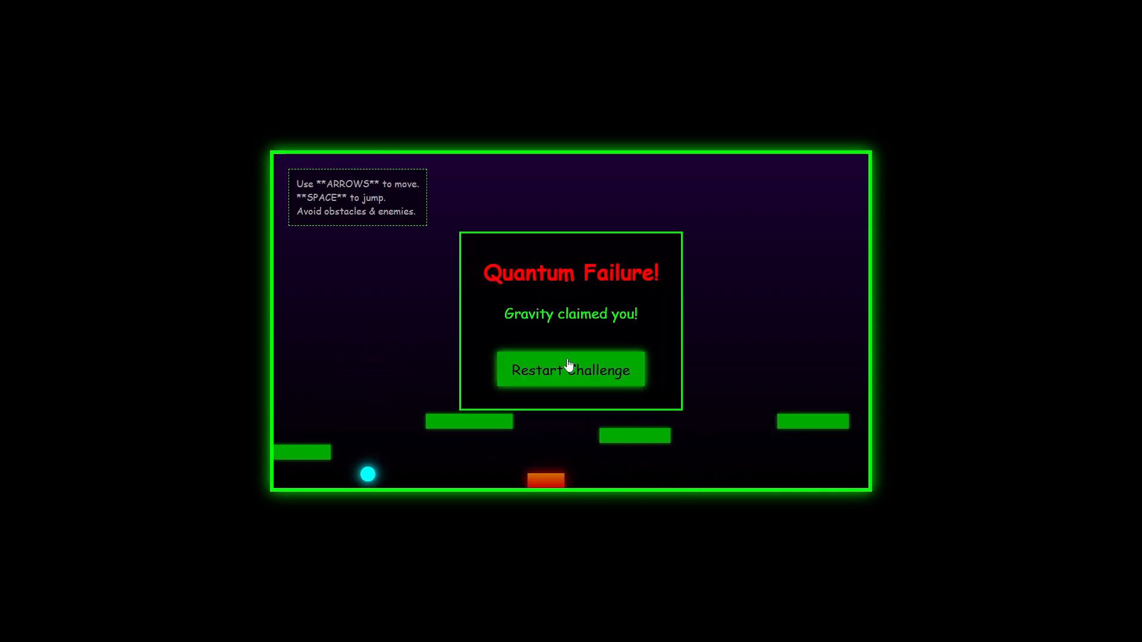
pyautogui.click(569, 369)
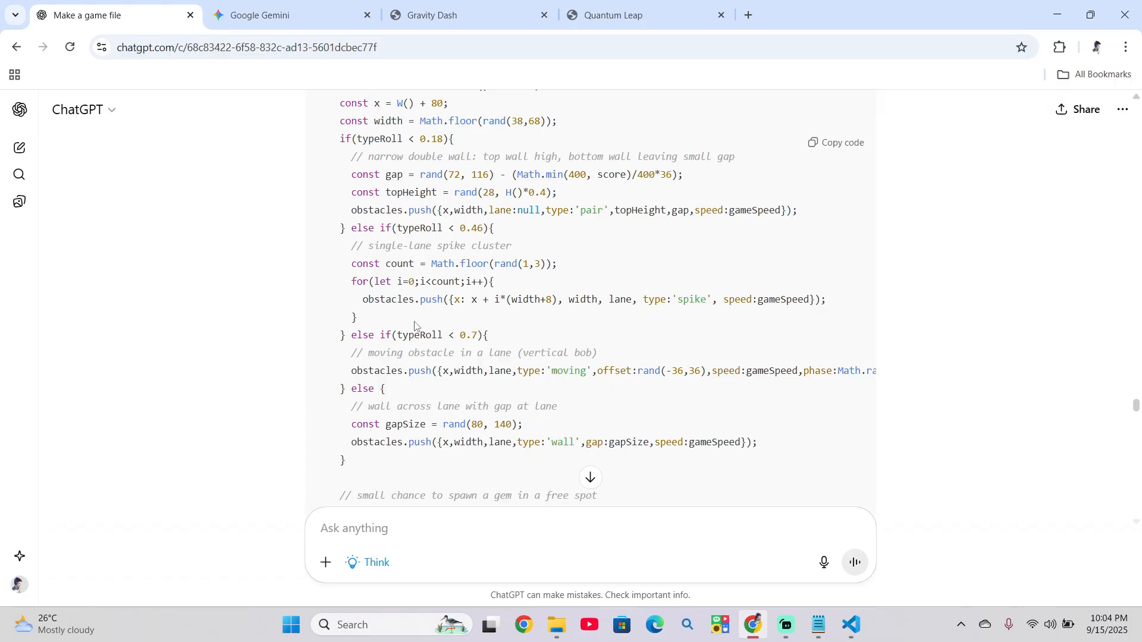
pyautogui.moveTo(520, 434)
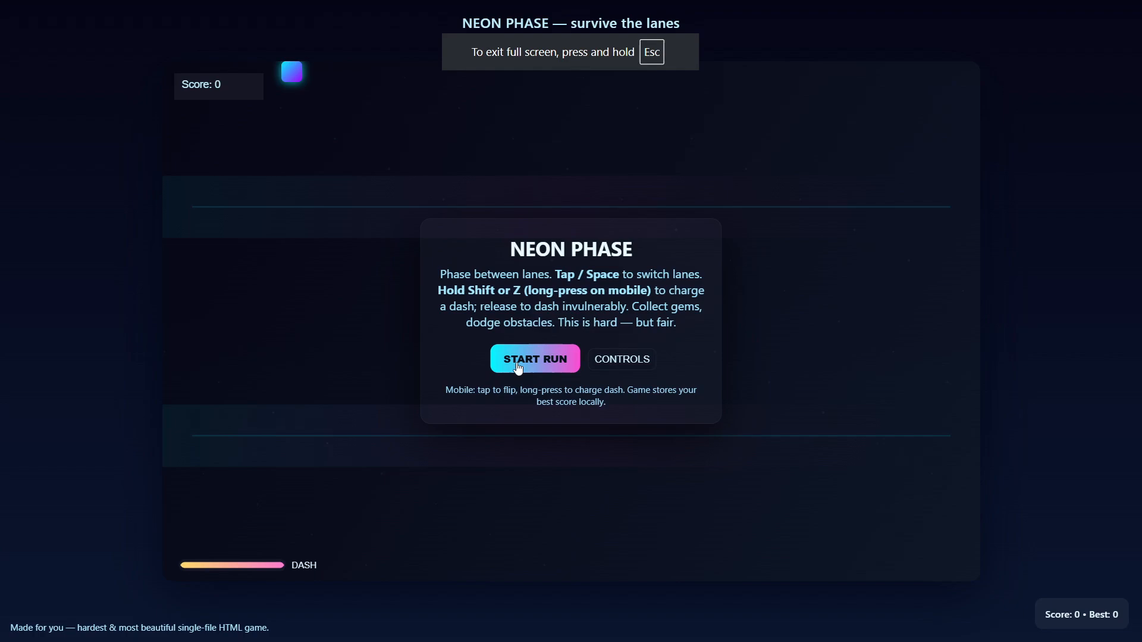
# Play Neon Phase runs to a best score of 19, declining Sticky Keys, and start a fresh run
pyautogui.click(534, 358)
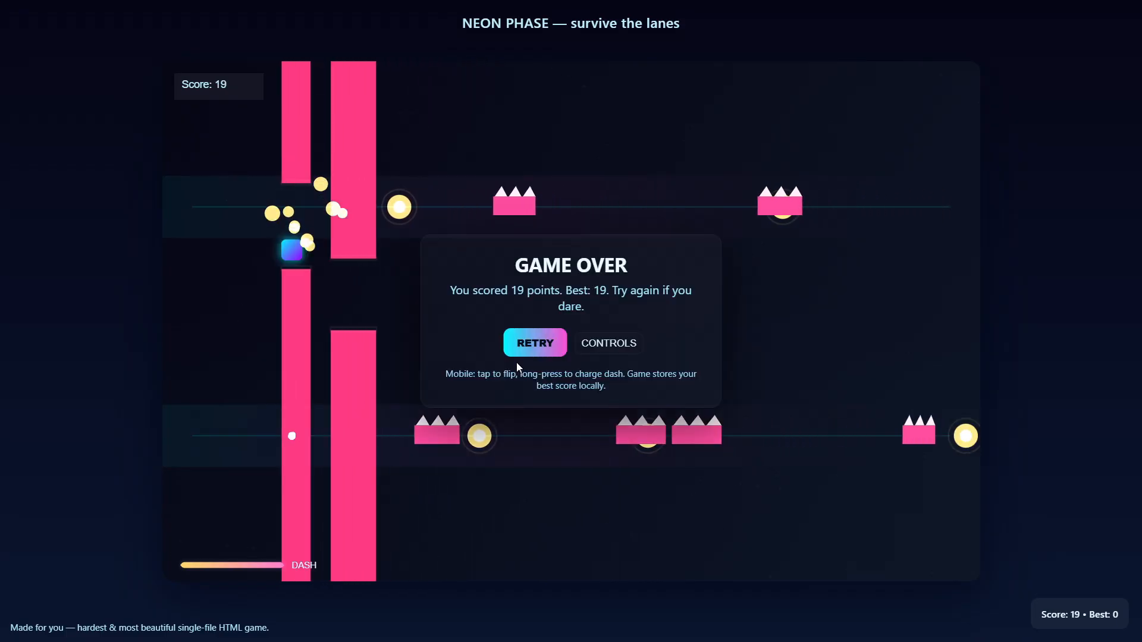
pyautogui.moveTo(535, 343)
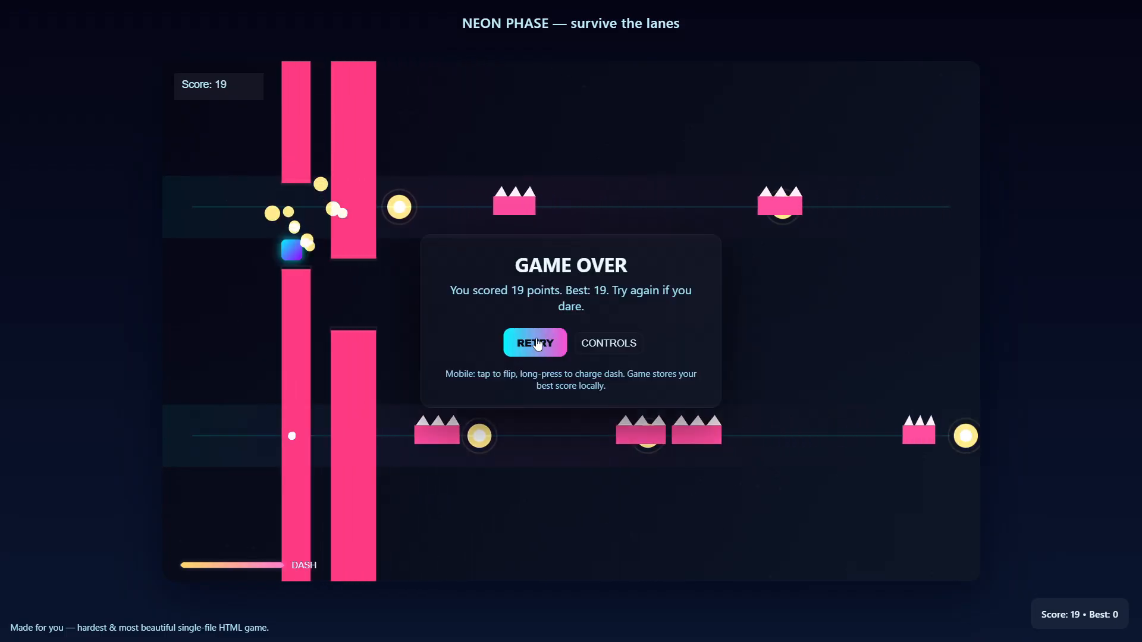
pyautogui.click(534, 343)
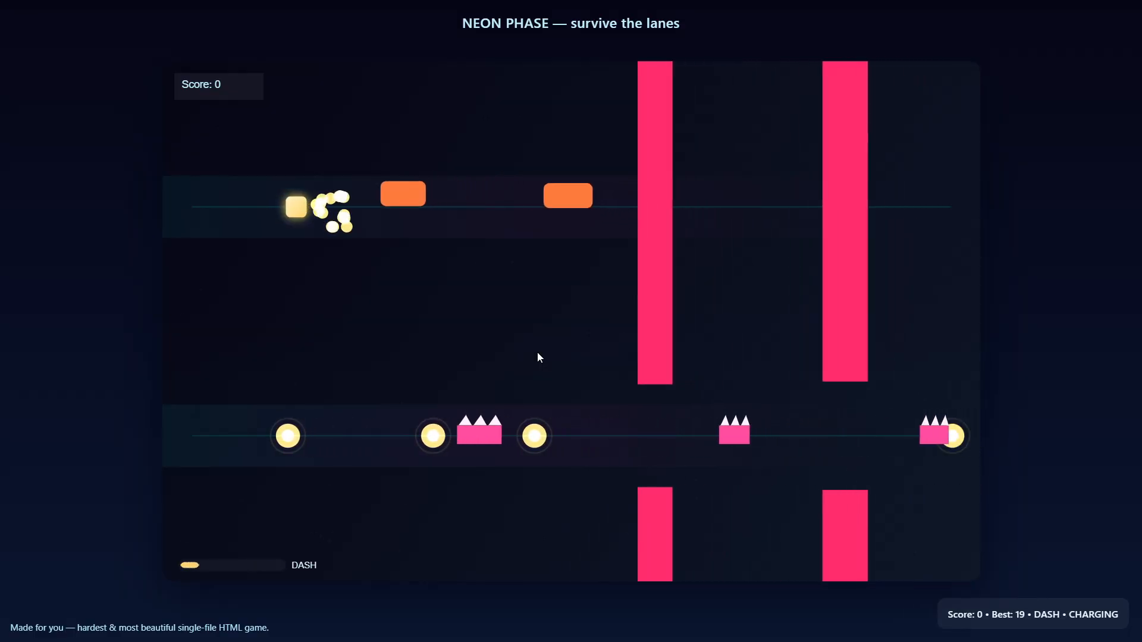
pyautogui.press('shift')
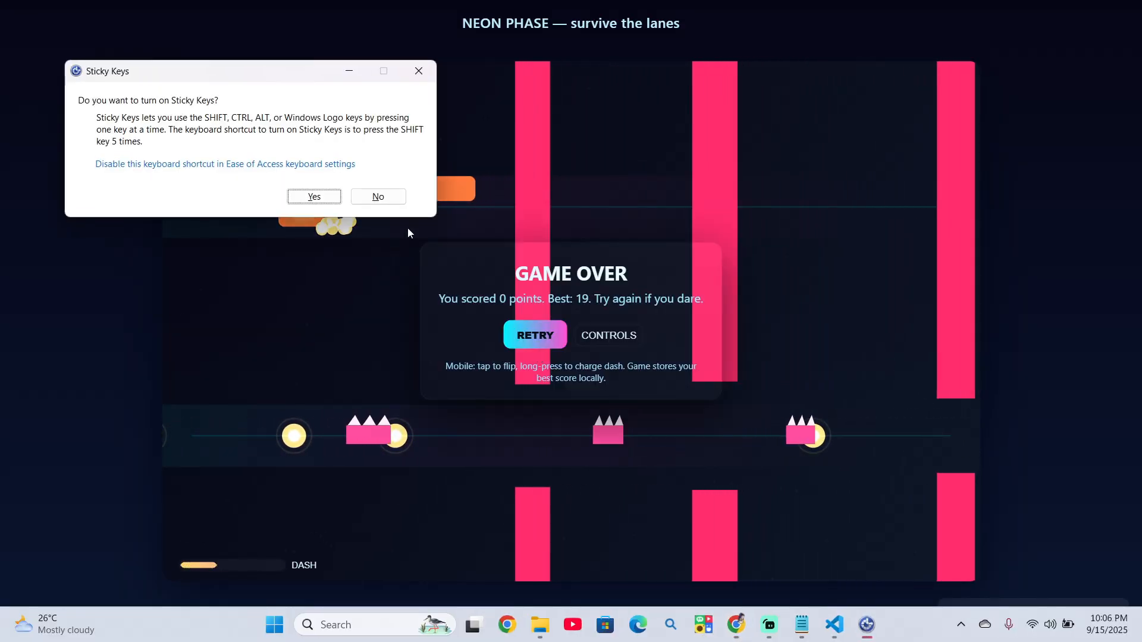
pyautogui.click(377, 196)
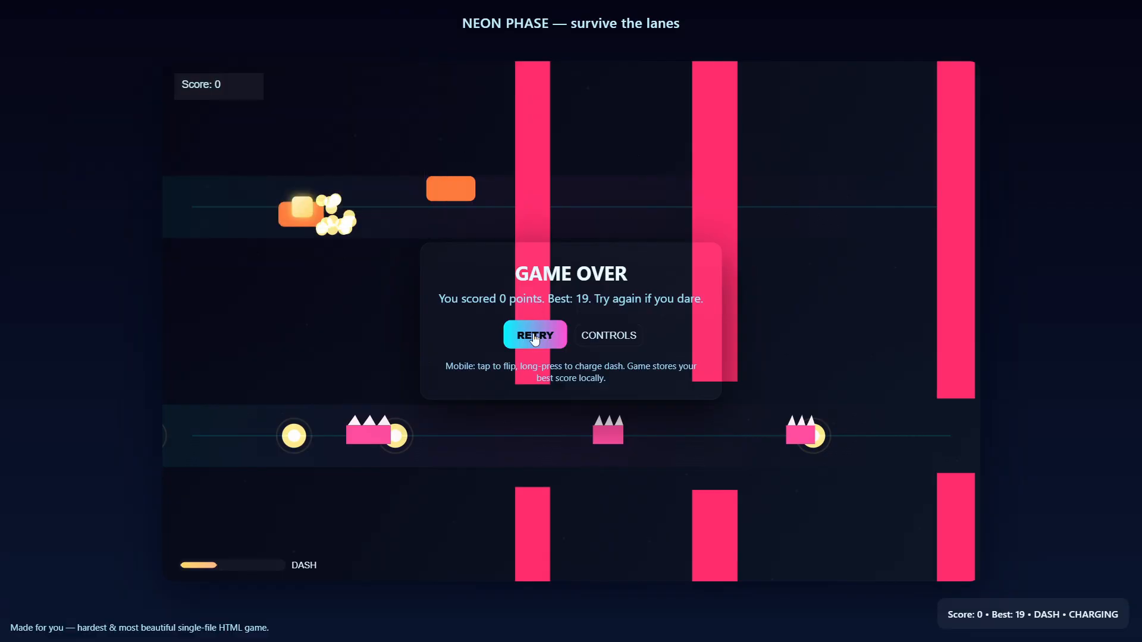
pyautogui.click(534, 335)
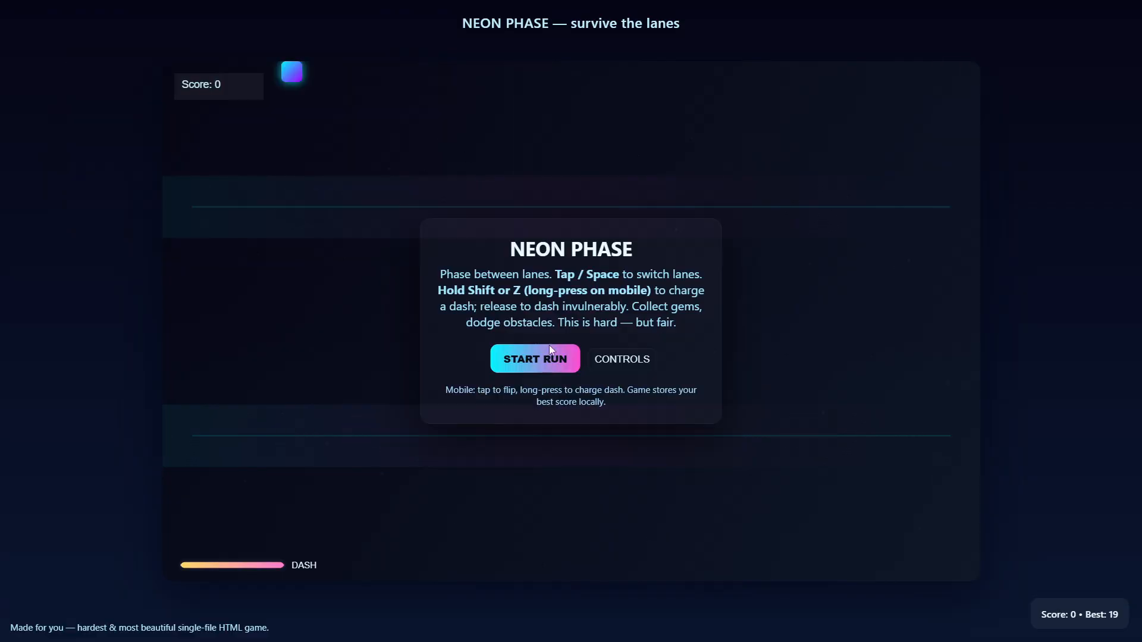
pyautogui.click(534, 358)
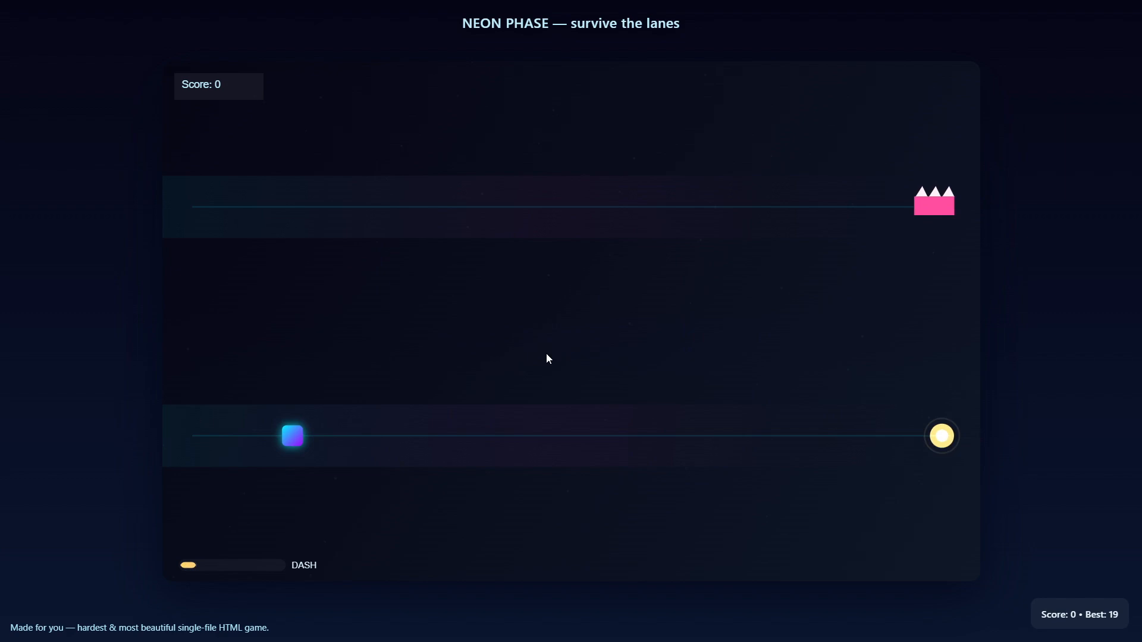